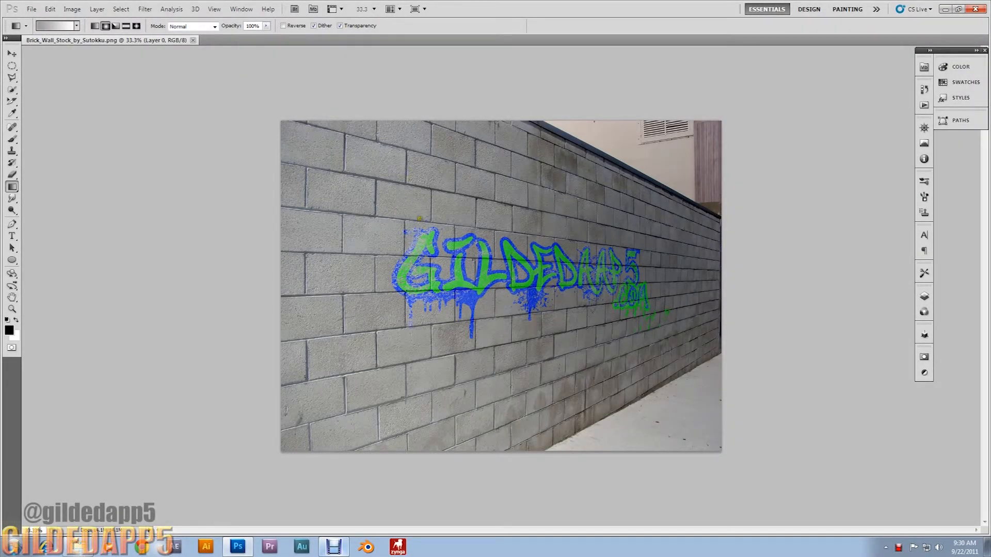
# Start a new blank document from the File menu, then cancel it.
pyautogui.click(31, 9)
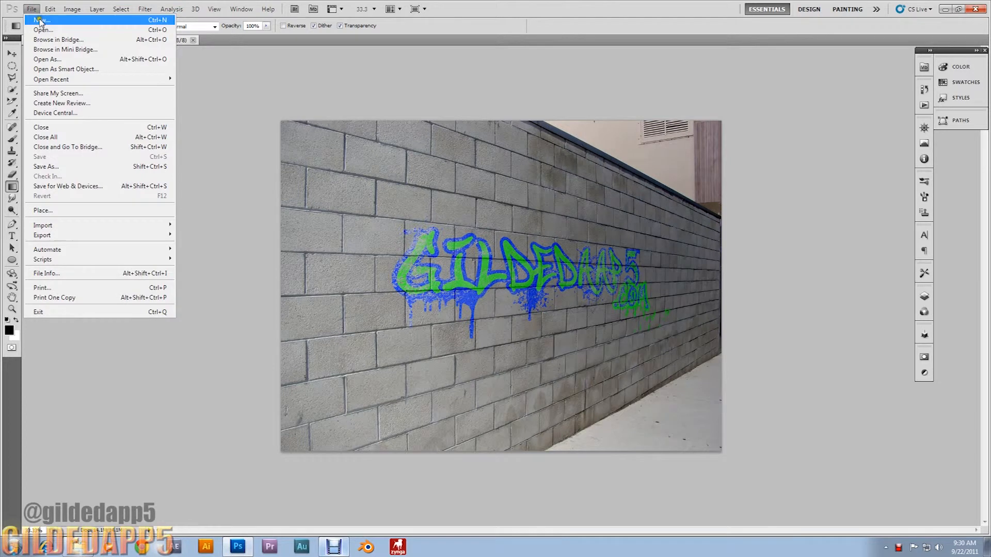
pyautogui.click(40, 20)
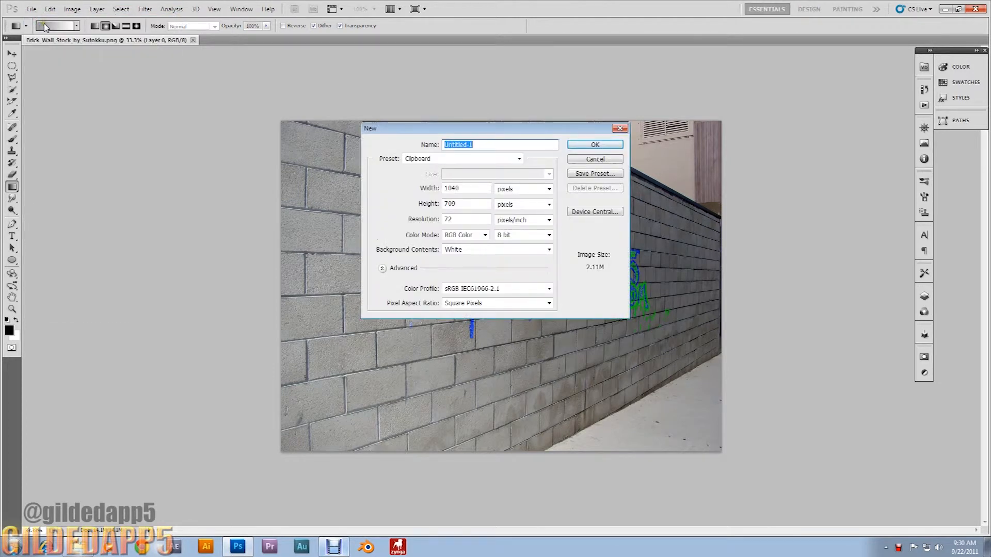
pyautogui.click(593, 159)
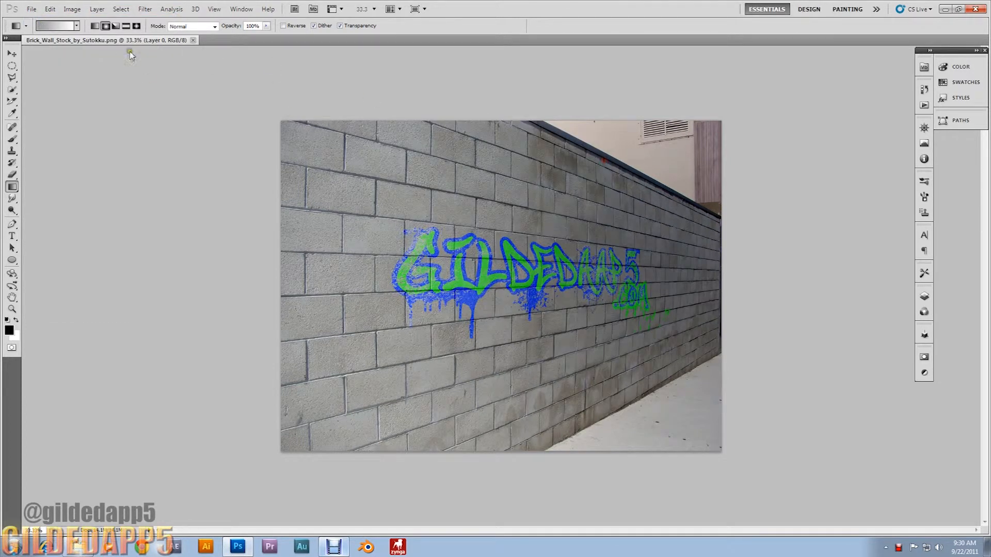
# Open Brick_Wall_Stock_by_Sutokku.jpg from the textures folder as a second document.
pyautogui.click(30, 8)
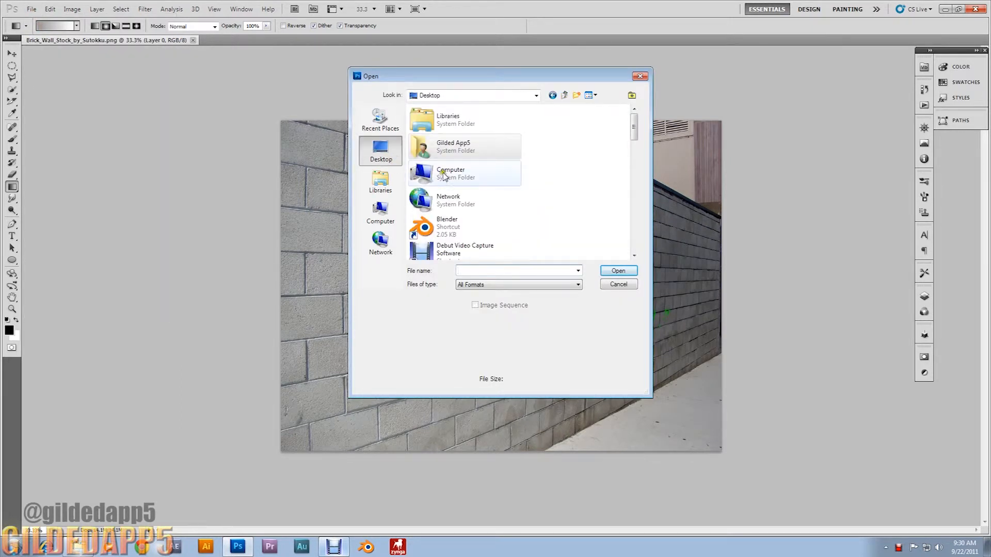
pyautogui.scroll(-3)
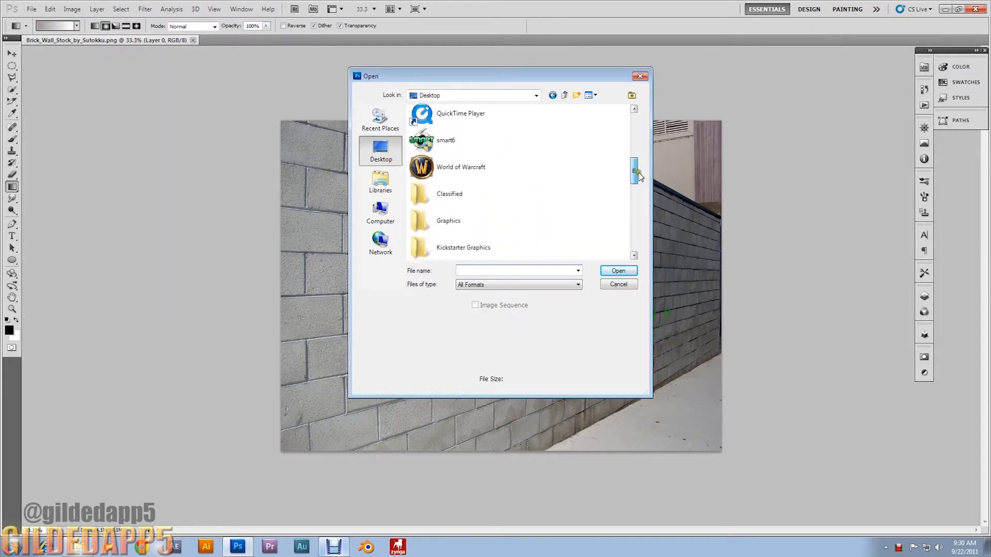
pyautogui.scroll(-3)
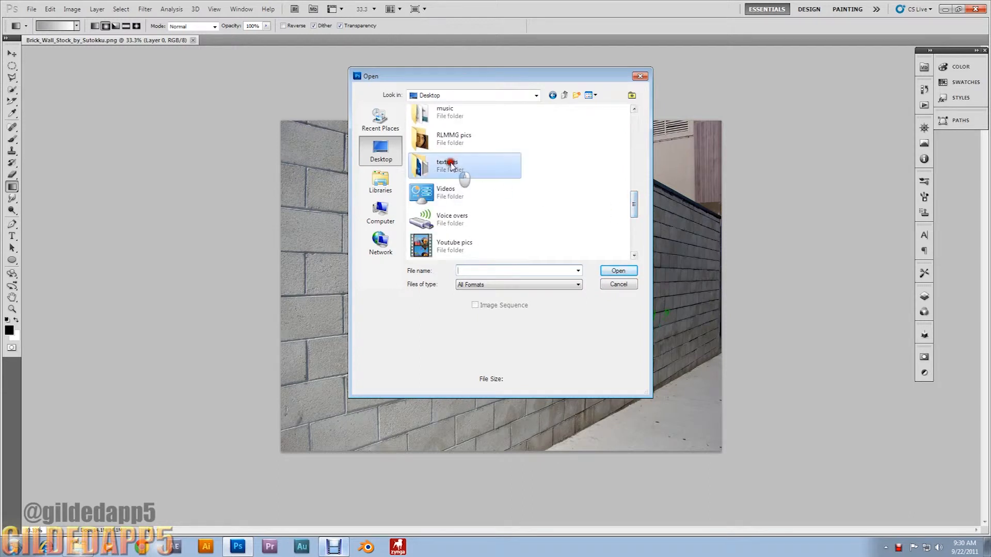
pyautogui.click(617, 270)
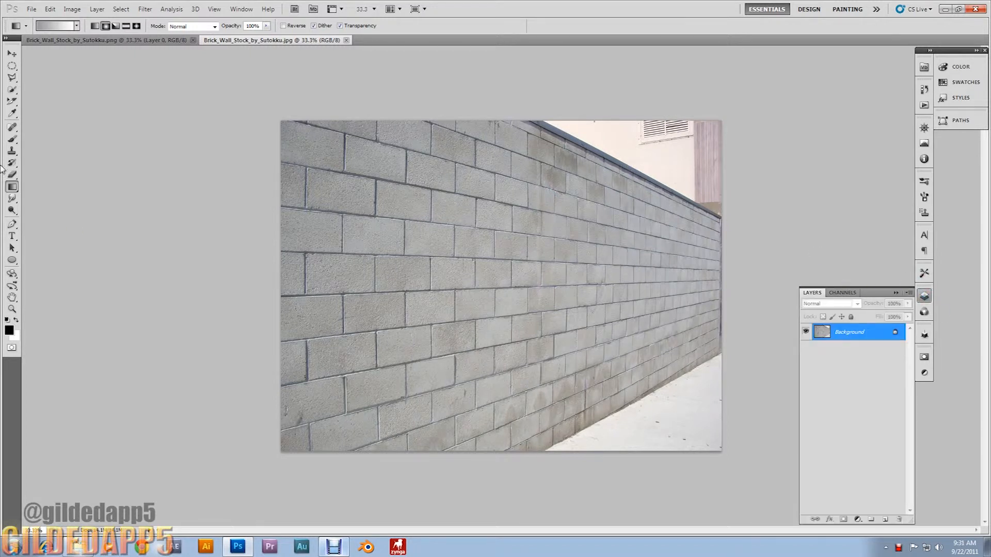
# Write GILDEDAPP 5 on the brick wall with the Type tool in a graffiti font.
pyautogui.click(11, 237)
pyautogui.write('G')
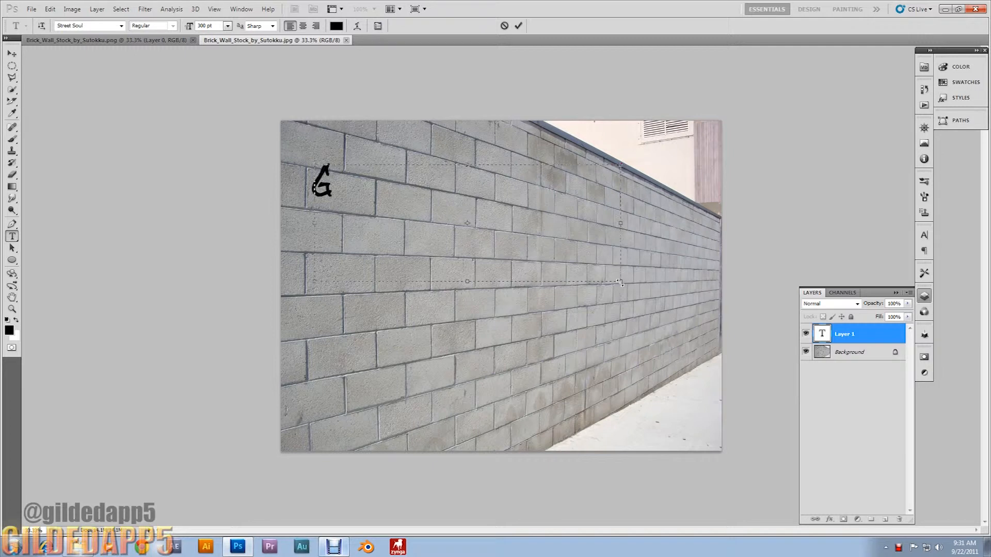
pyautogui.write('ILDEDAPP')
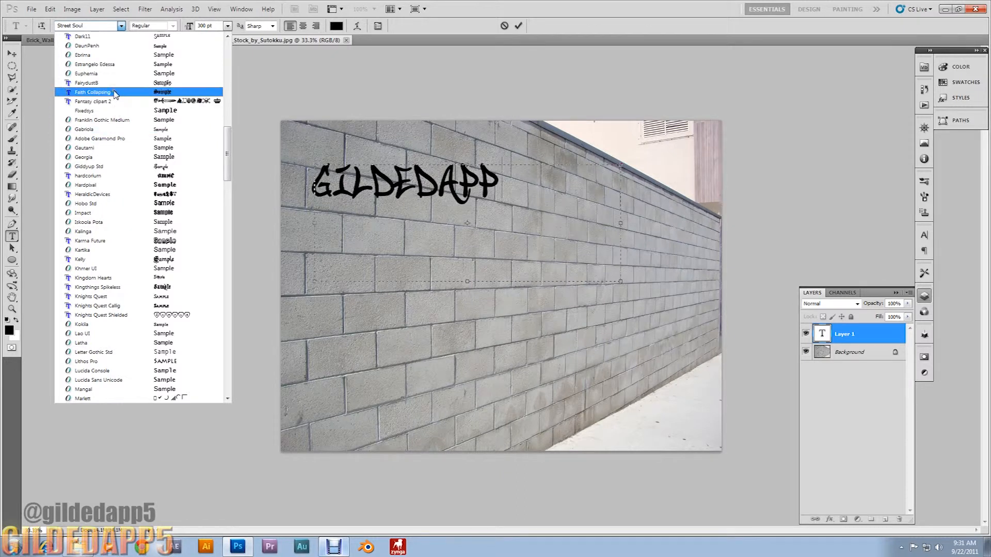
pyautogui.click(92, 91)
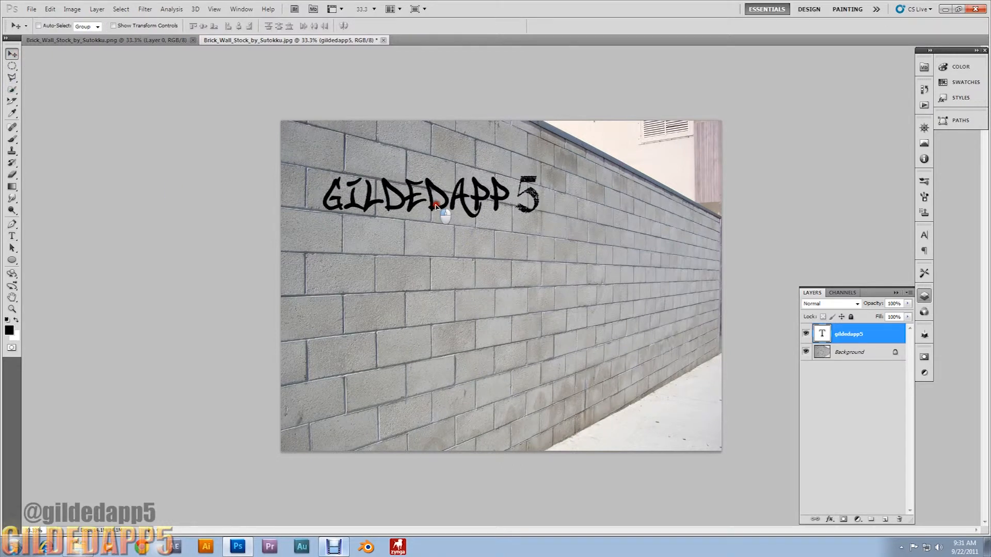
# Add a thick bright green Stroke to the text layer in Blending Options.
pyautogui.rightClick(849, 334)
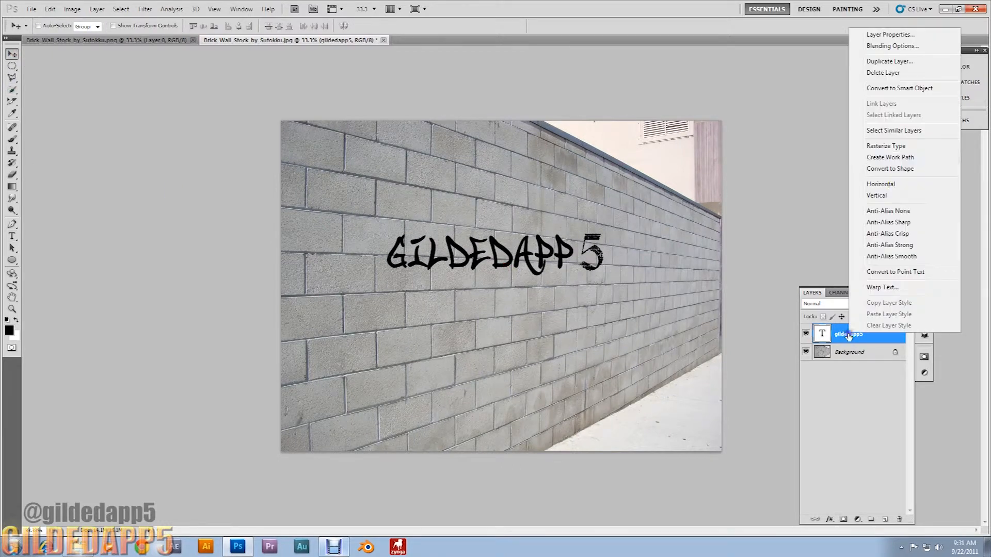
pyautogui.click(891, 46)
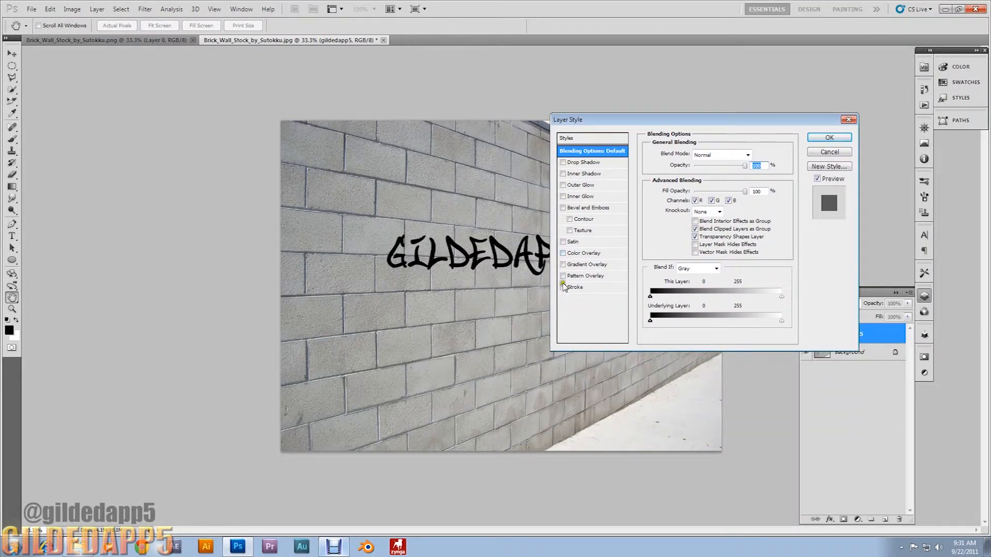
pyautogui.click(575, 287)
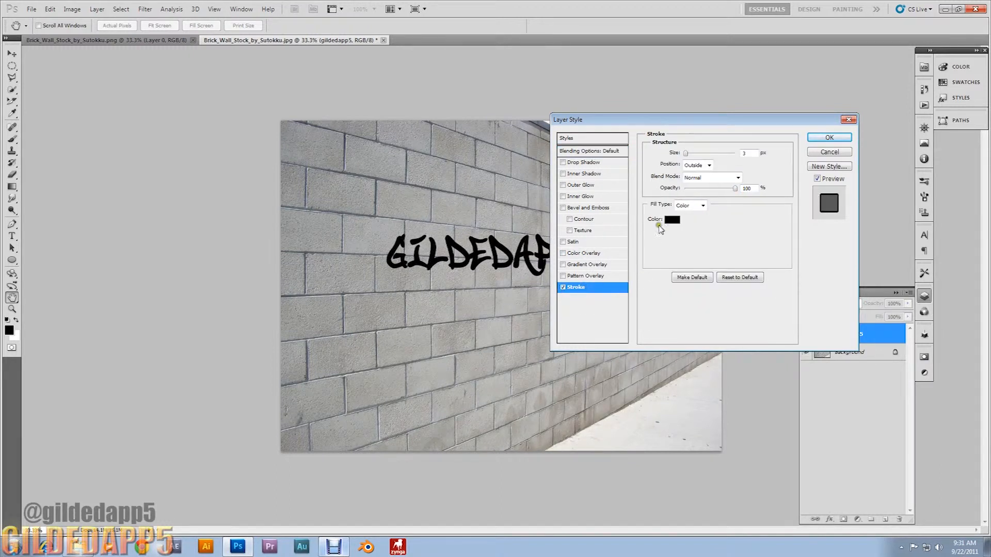
pyautogui.click(670, 218)
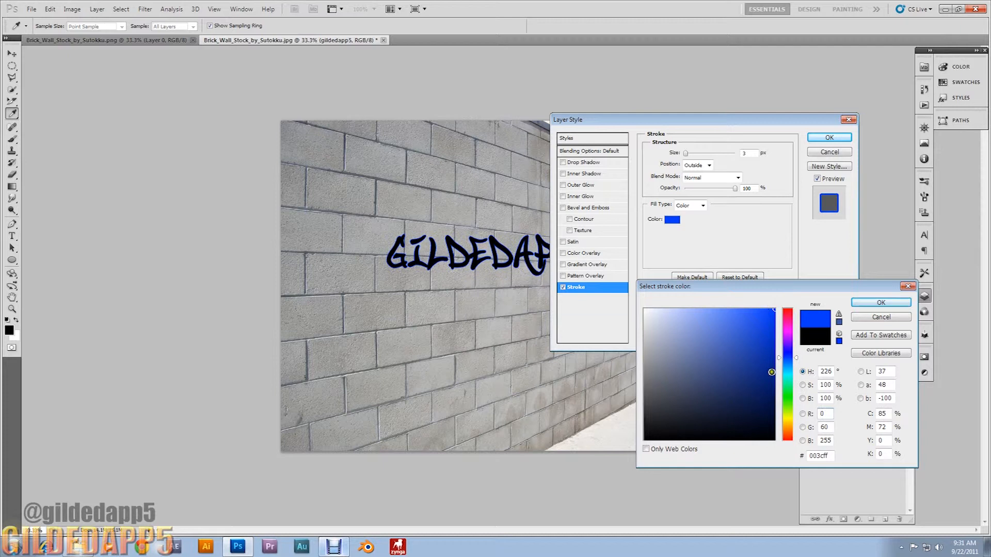
pyautogui.click(765, 338)
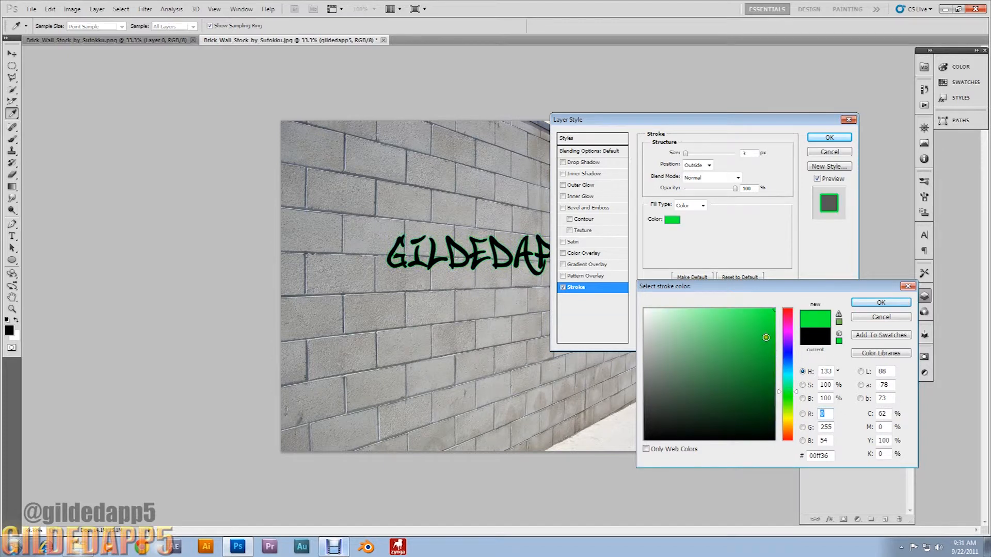
pyautogui.click(879, 303)
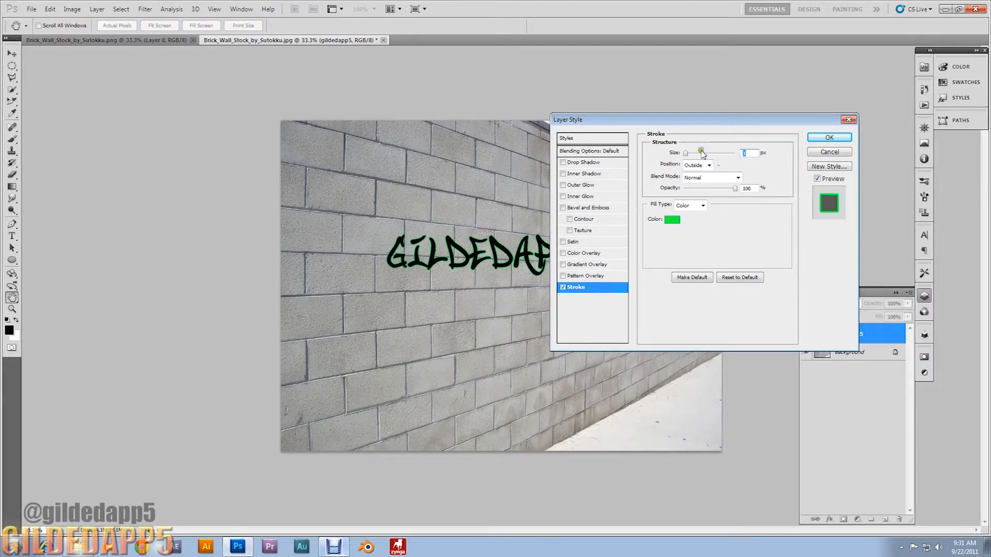
pyautogui.moveTo(702, 153); pyautogui.dragTo(691, 154)
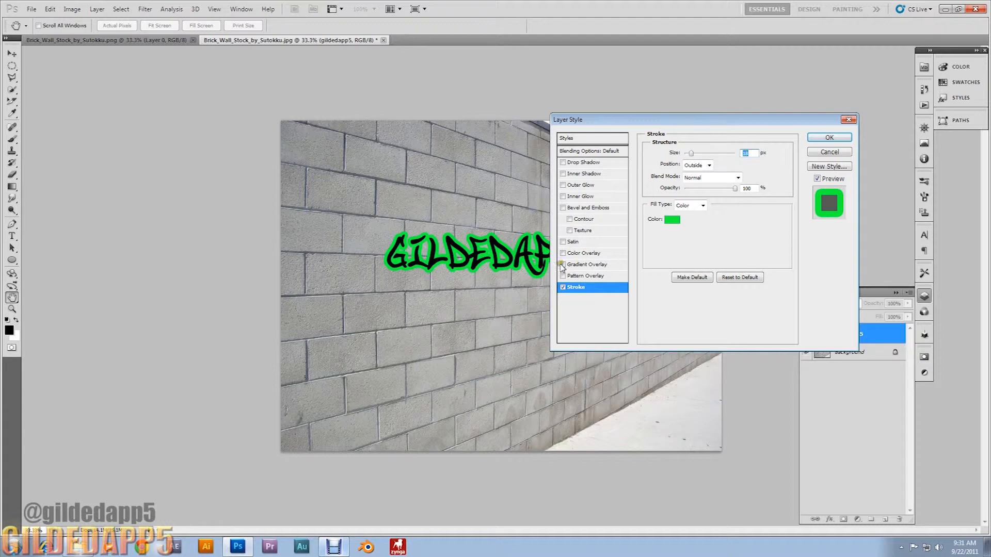
# Add a blue Color Overlay fill to the lettering and apply both effects.
pyautogui.click(562, 253)
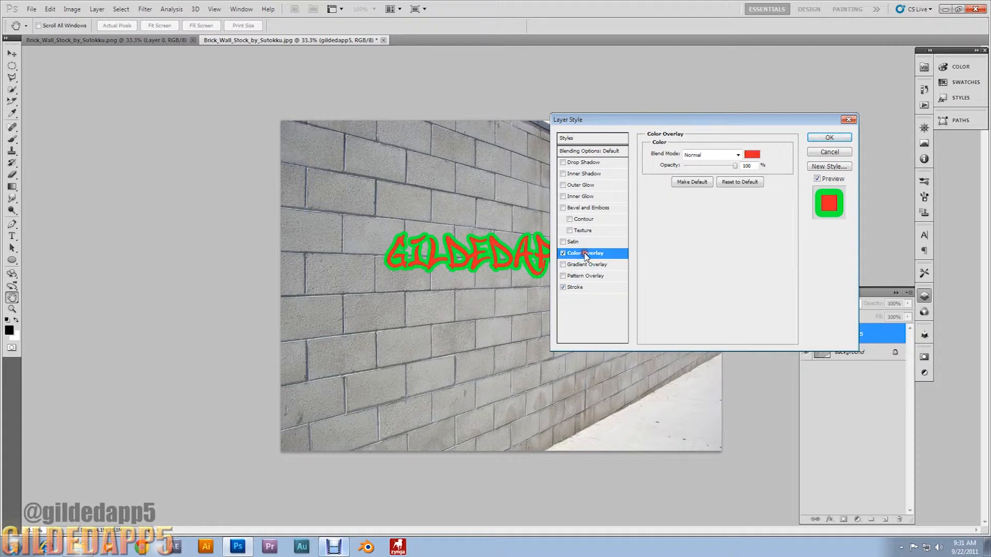
pyautogui.click(753, 154)
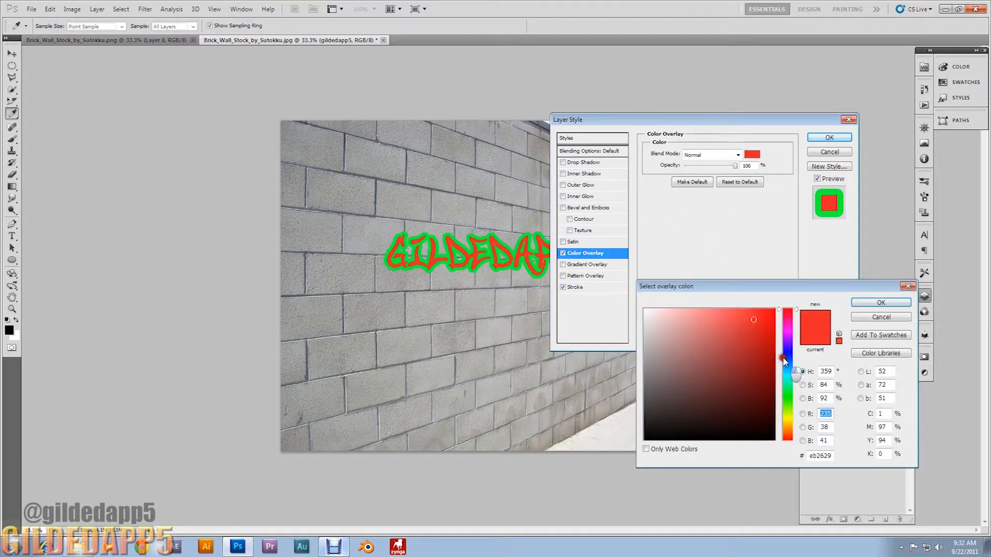
pyautogui.click(760, 317)
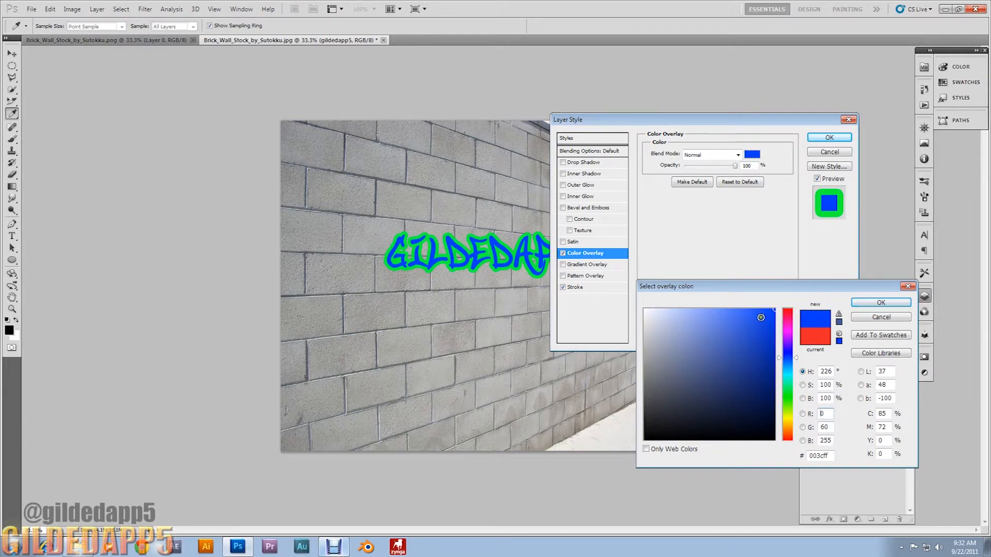
pyautogui.click(879, 303)
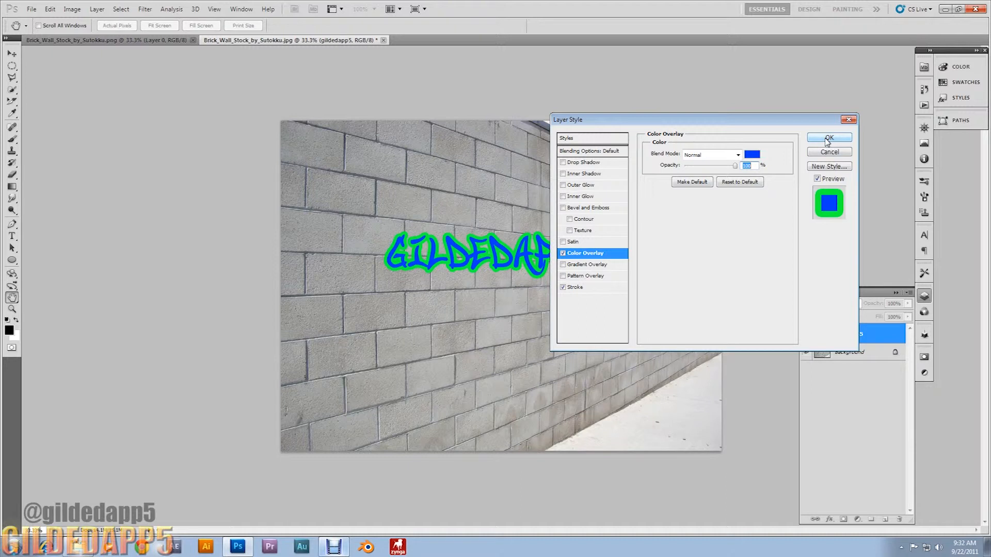
pyautogui.click(828, 137)
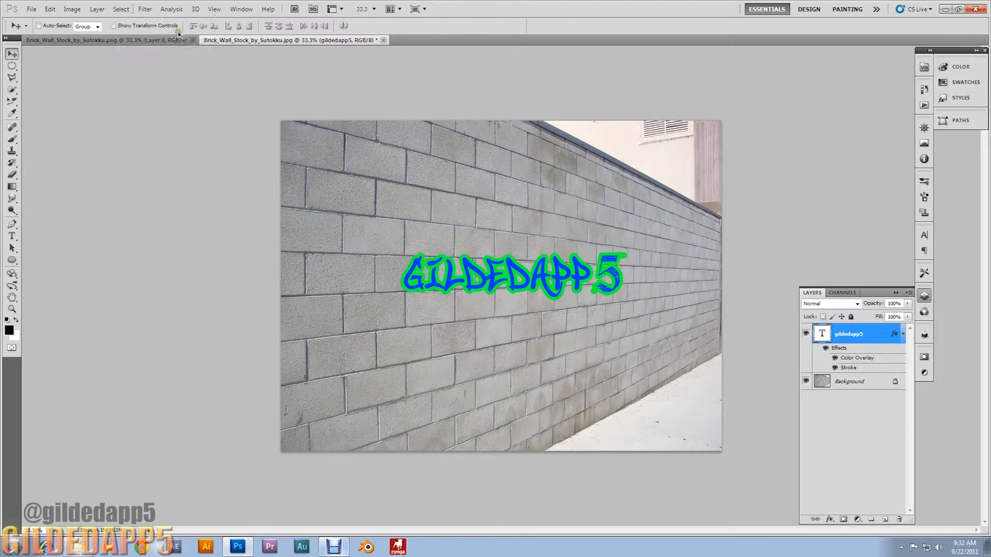
# Convert the styled text to a Smart Object and hide the gildedapp5 layer.
pyautogui.rightClick(849, 333)
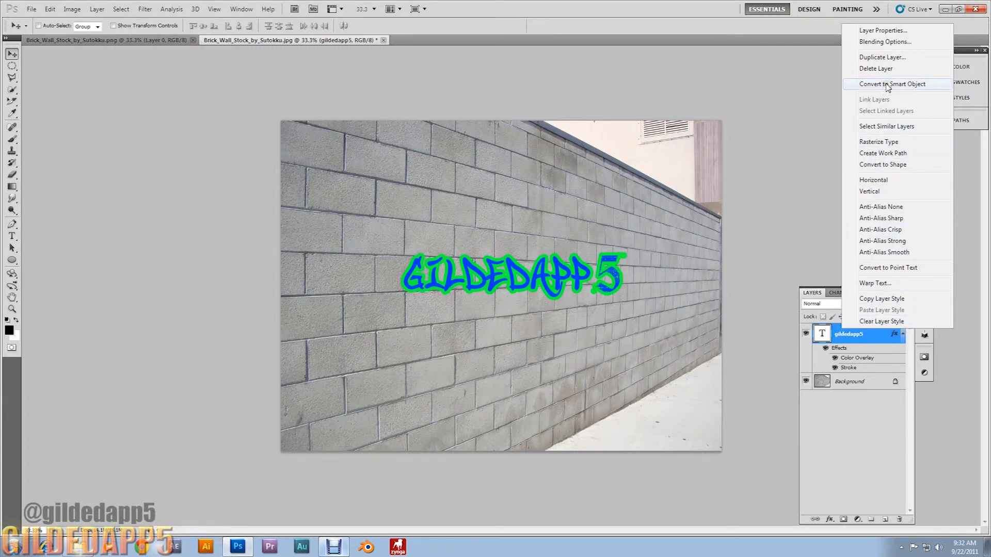
pyautogui.click(892, 84)
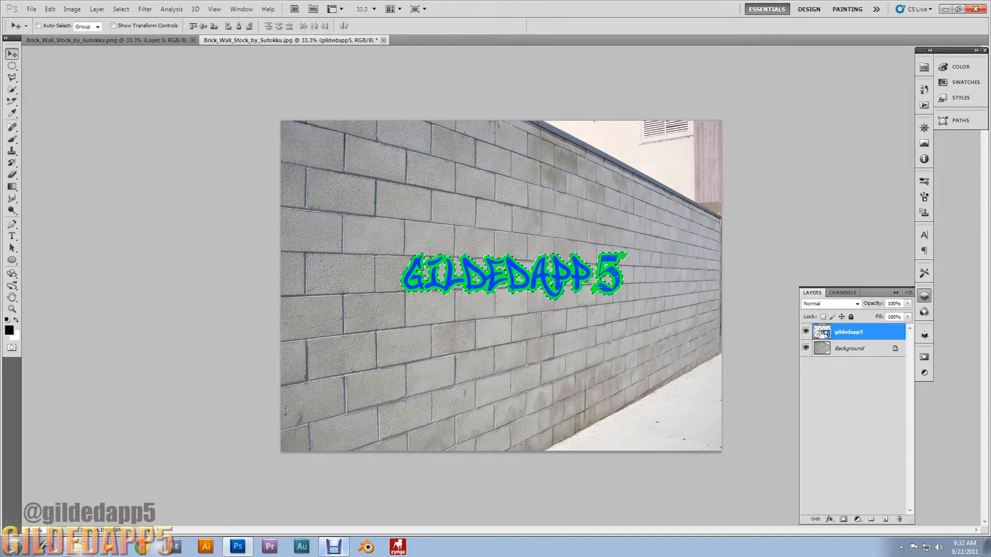
pyautogui.moveTo(821, 331)
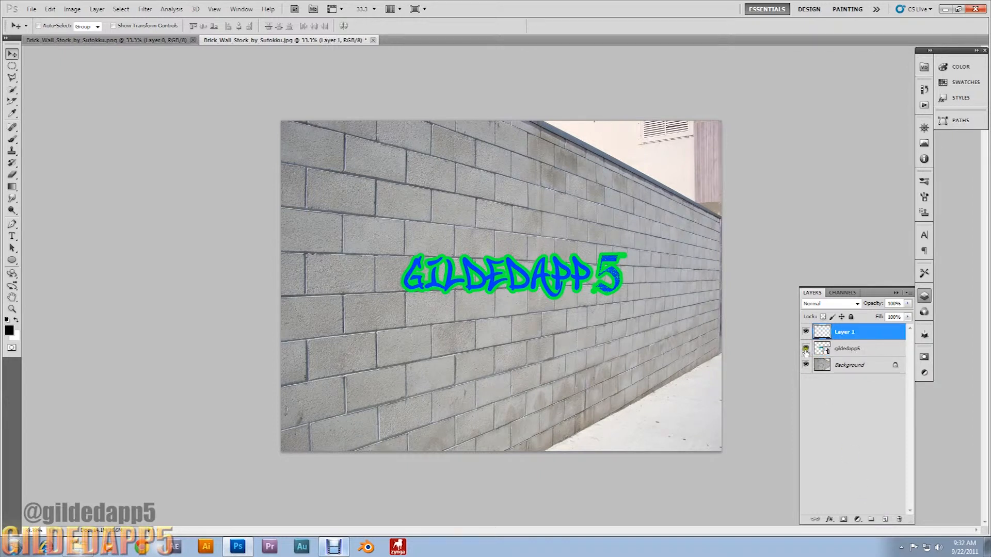
pyautogui.click(805, 347)
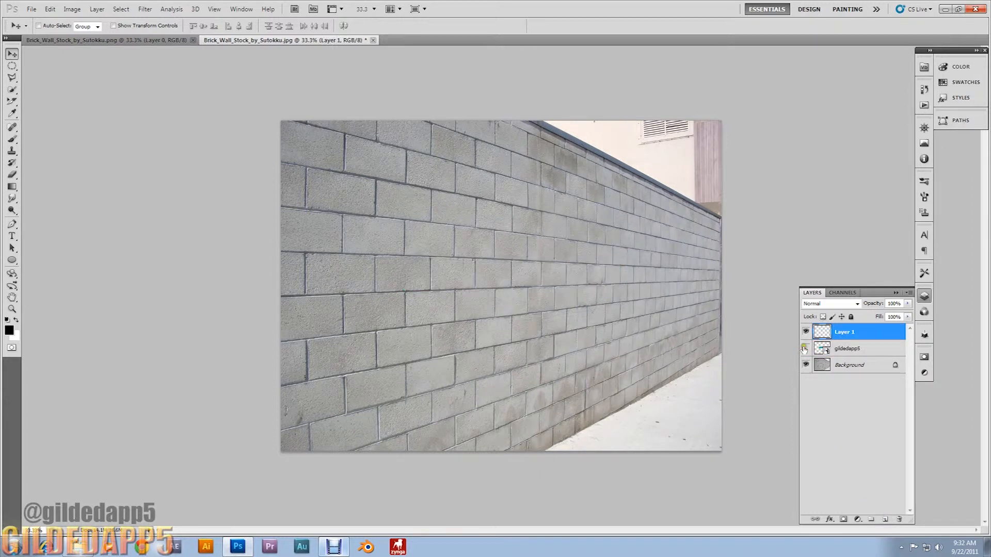
# In Filter > Vanishing Point, start a perspective plane with its top and right edges along the bricks.
pyautogui.click(144, 9)
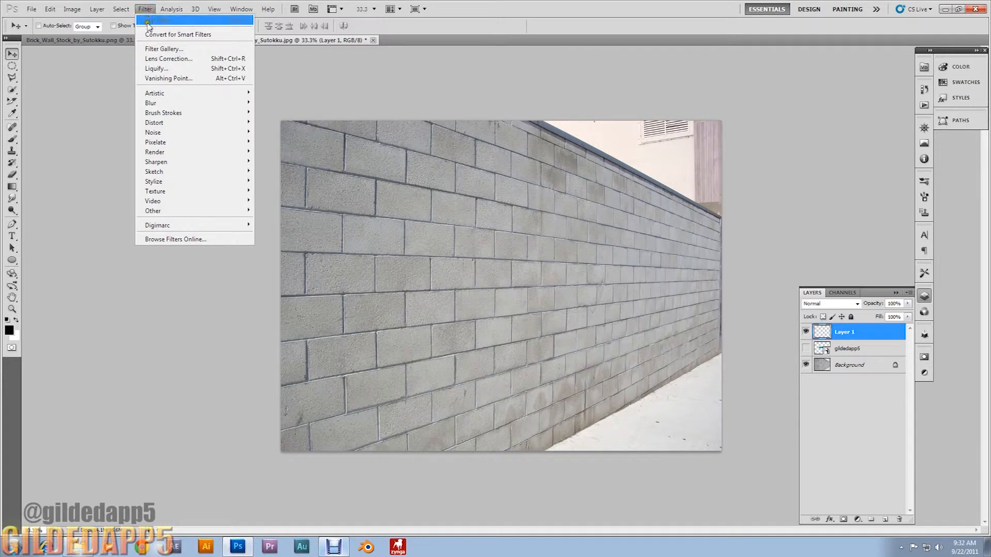
pyautogui.moveTo(181, 78)
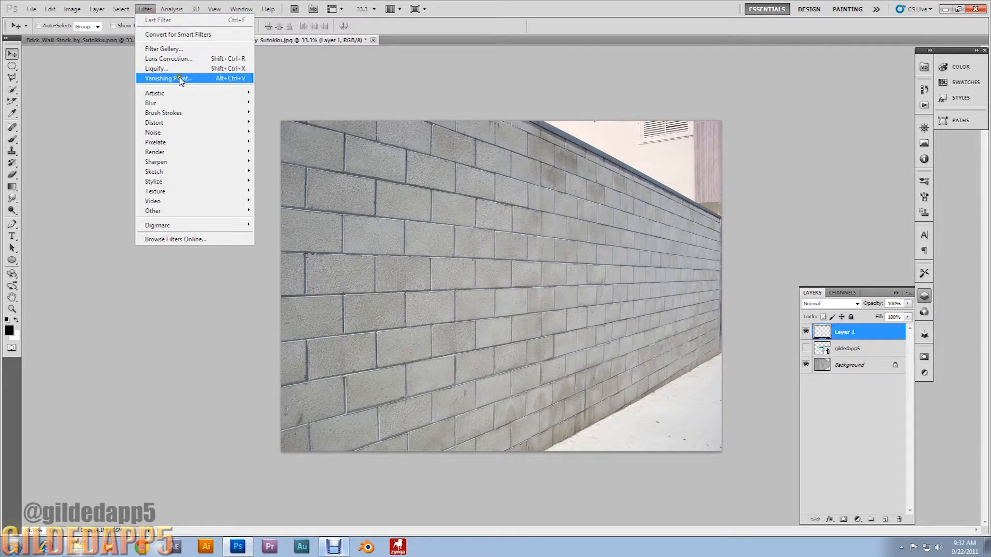
pyautogui.click(166, 78)
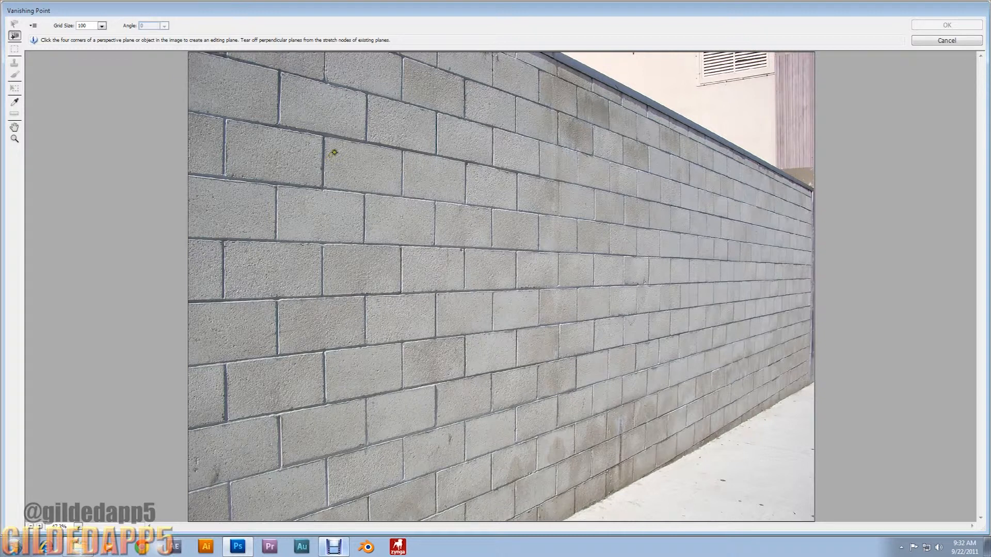
pyautogui.moveTo(347, 109)
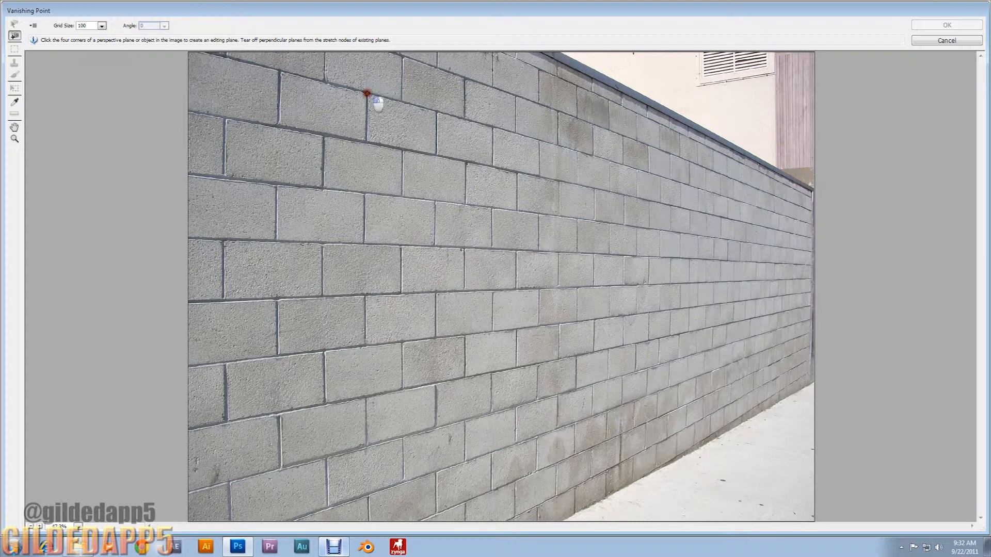
pyautogui.click(610, 161)
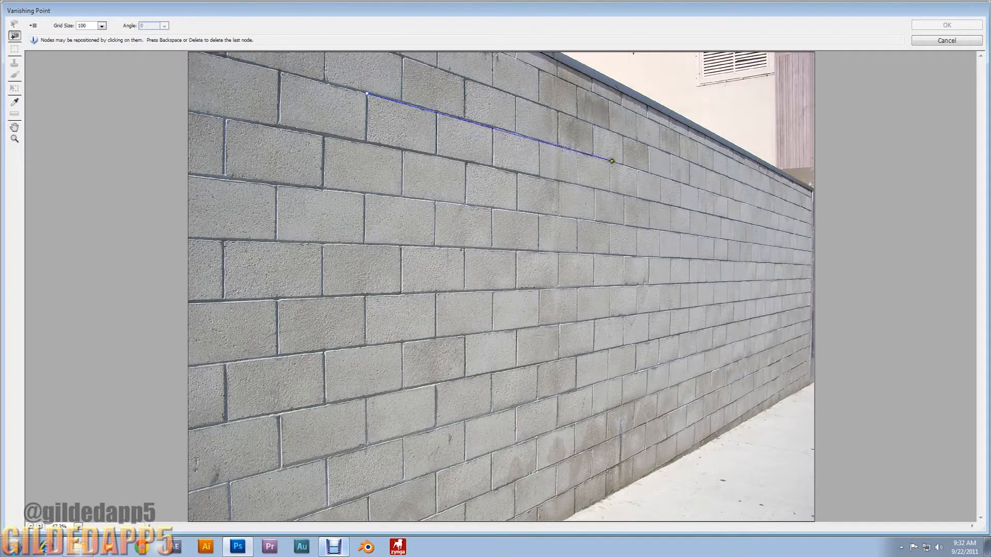
pyautogui.moveTo(611, 161); pyautogui.dragTo(713, 192)
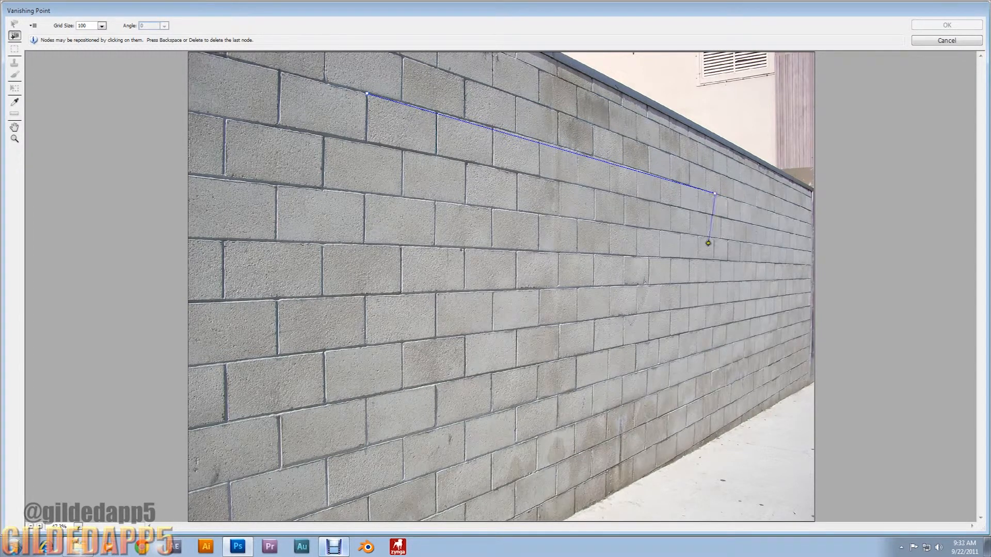
pyautogui.moveTo(708, 242); pyautogui.dragTo(719, 327)
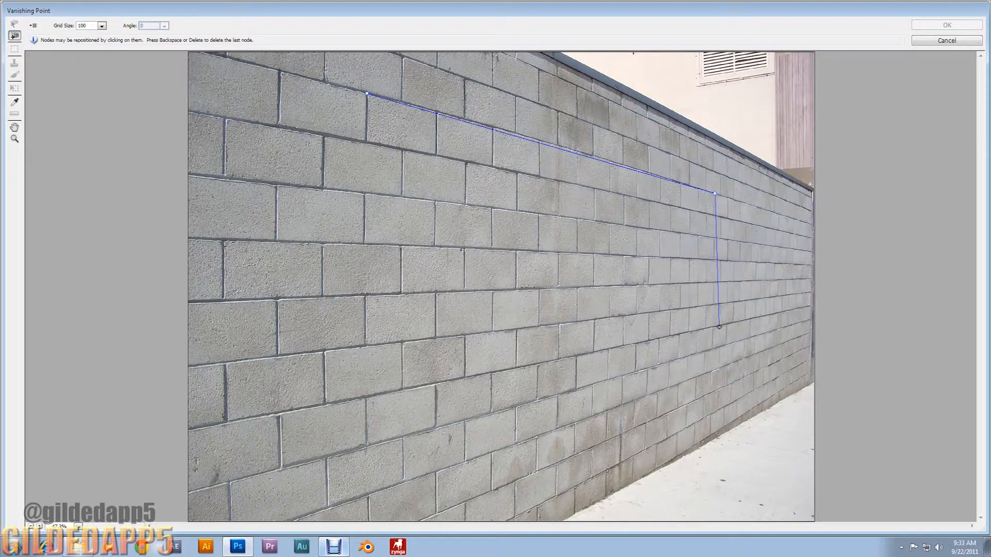
# Place the lower corners and close the plane across the wall's receding brick lines.
pyautogui.click(718, 326)
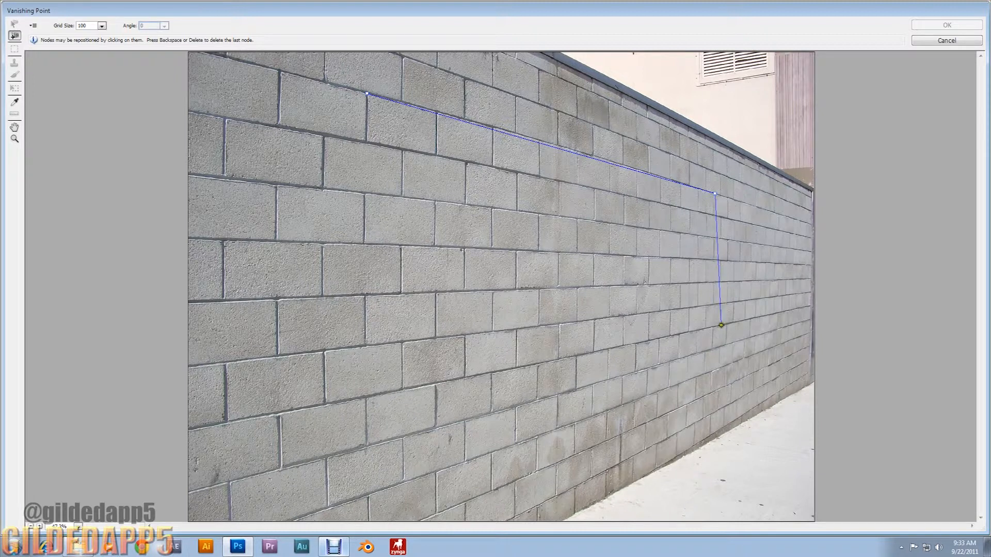
pyautogui.click(355, 398)
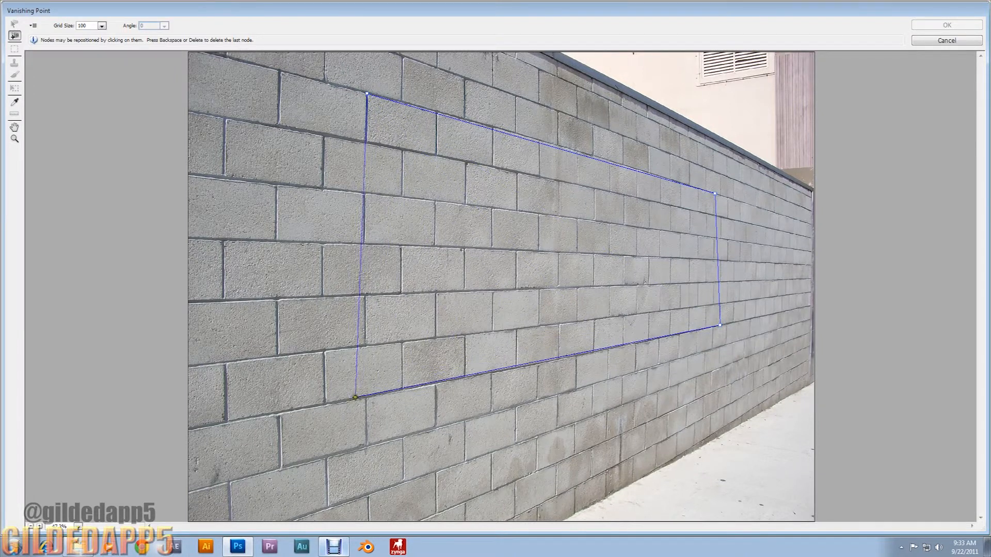
pyautogui.moveTo(355, 397); pyautogui.dragTo(366, 400)
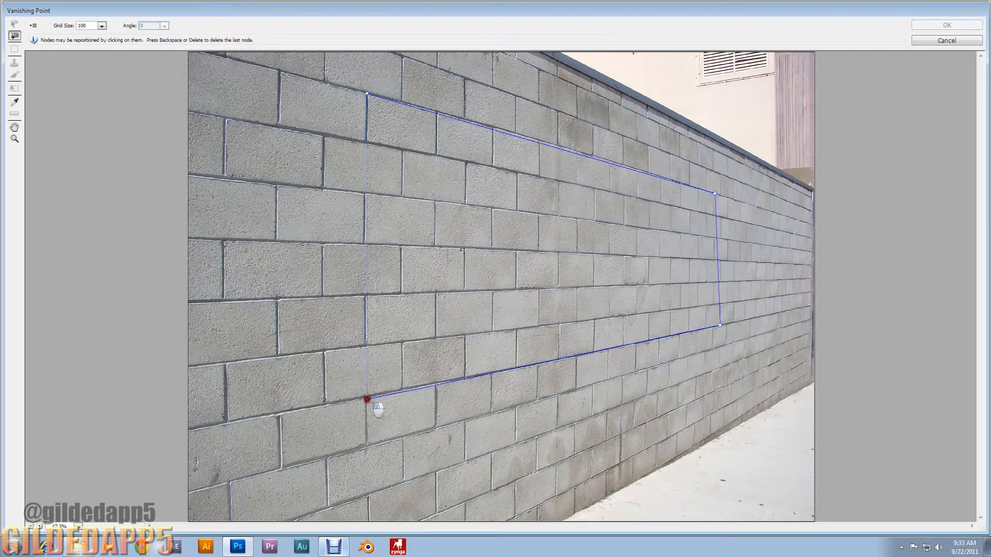
pyautogui.click(367, 398)
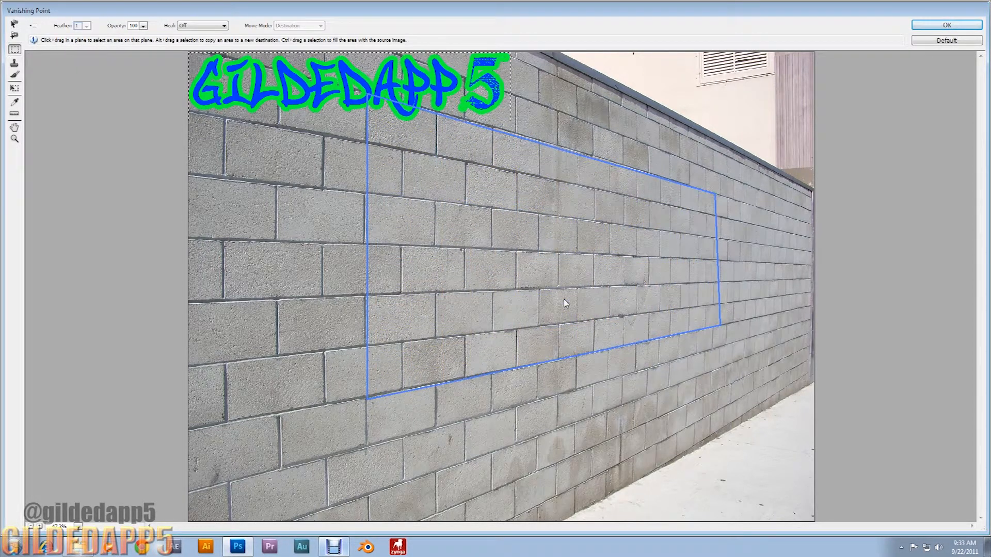
# Drag the pasted GILDEDAPP5 graffiti into the plane, centre it, and apply Vanishing Point.
pyautogui.moveTo(345, 85); pyautogui.dragTo(511, 252)
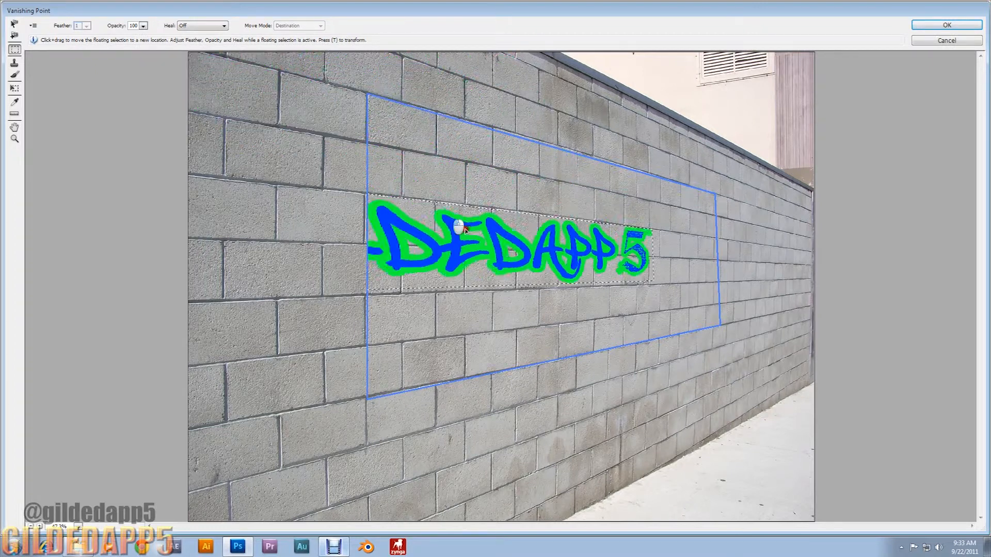
pyautogui.moveTo(460, 229); pyautogui.dragTo(607, 264)
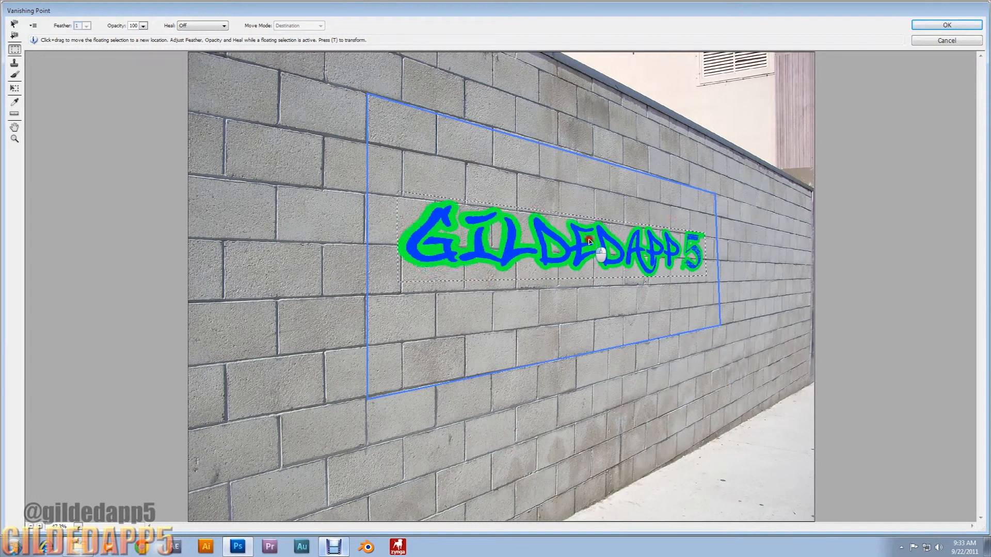
pyautogui.moveTo(601, 253); pyautogui.dragTo(576, 324)
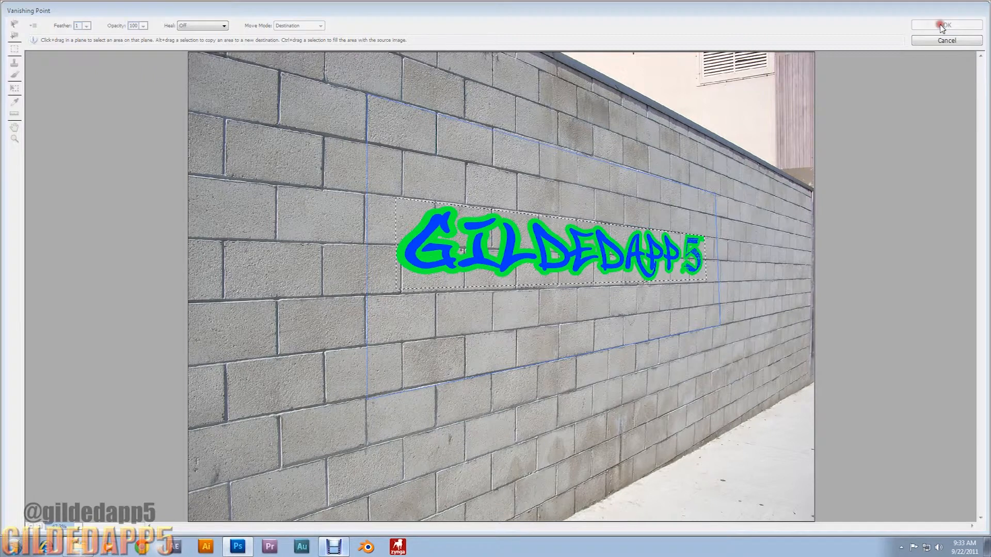
pyautogui.click(946, 25)
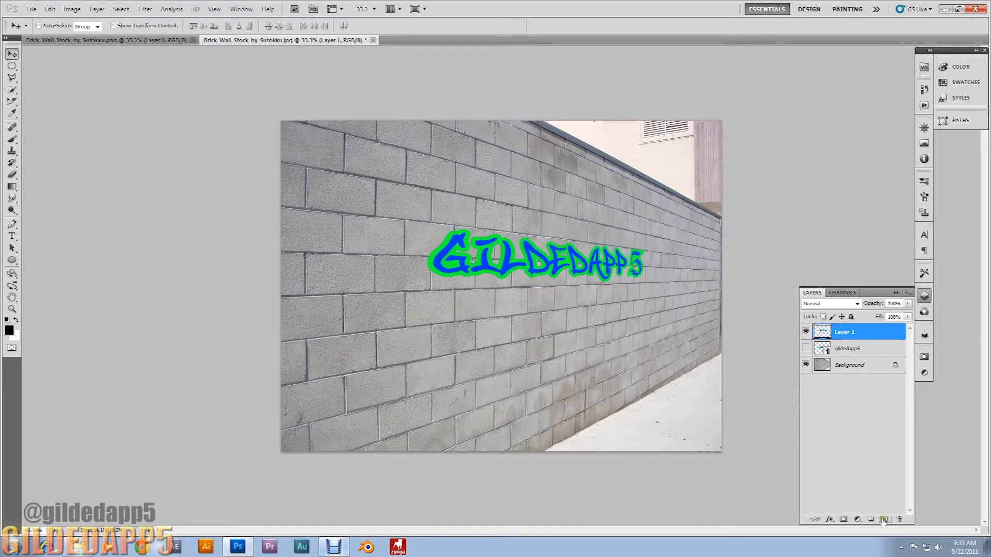
# Add a new empty layer, rename Layer 1 to 'text', and select Layer 2.
pyautogui.click(884, 519)
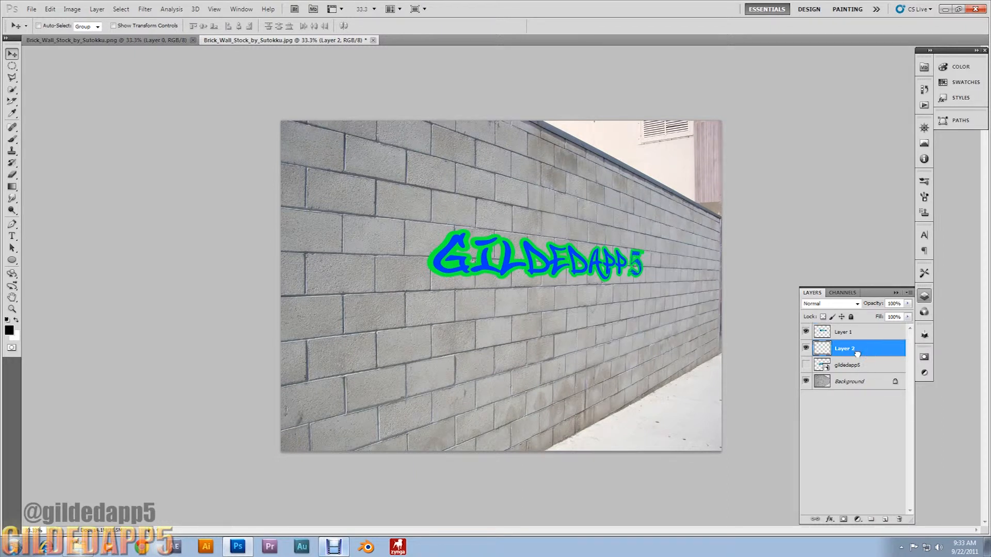
pyautogui.click(842, 331)
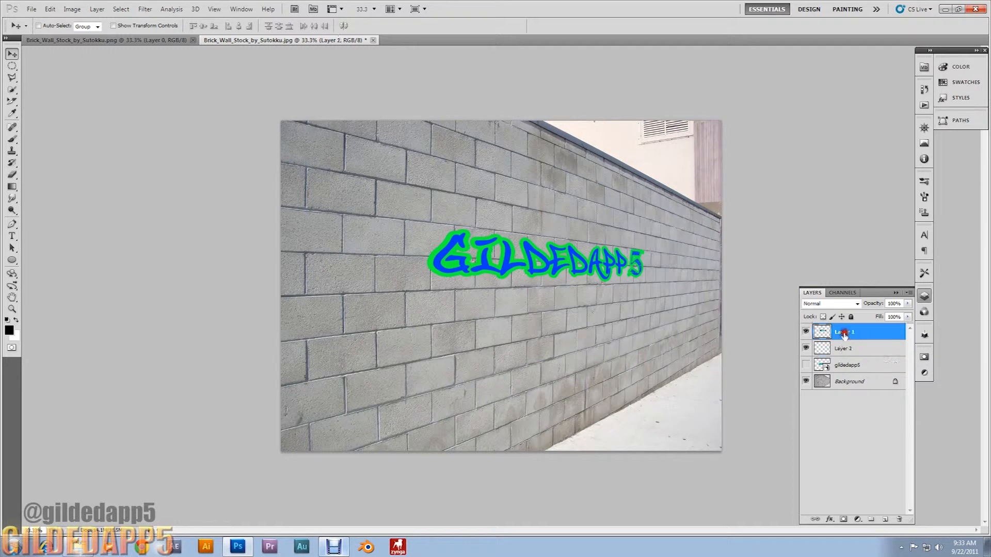
pyautogui.doubleClick(843, 331)
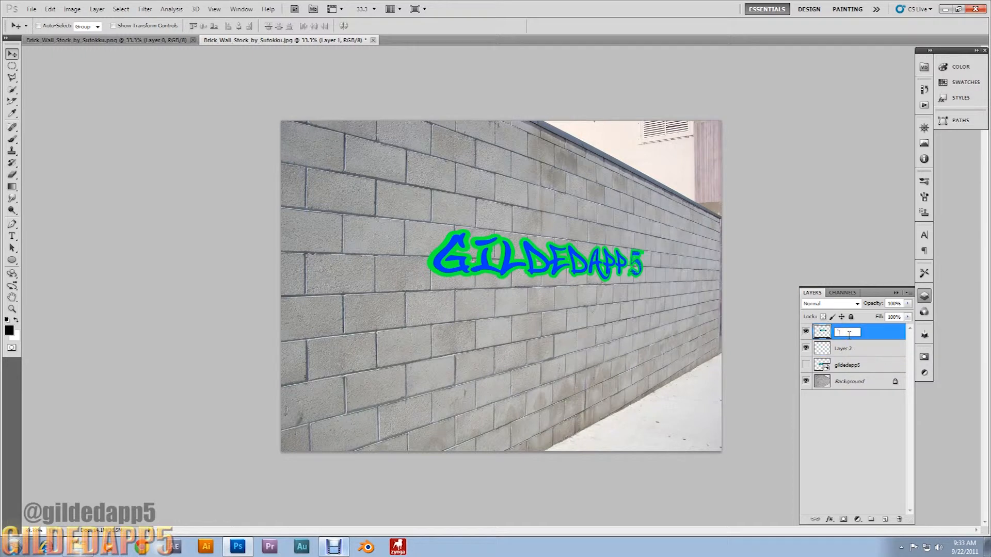
pyautogui.write('text')
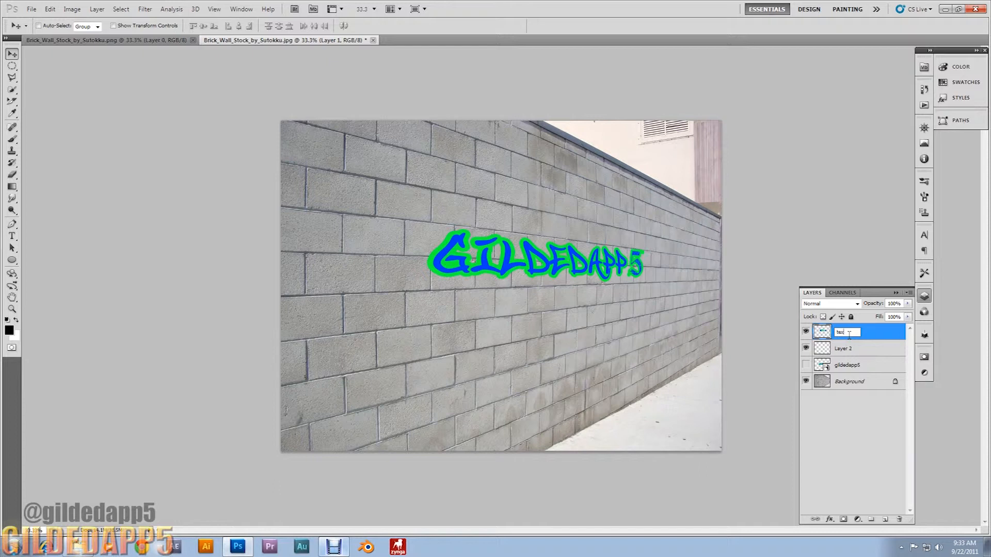
pyautogui.click(846, 348)
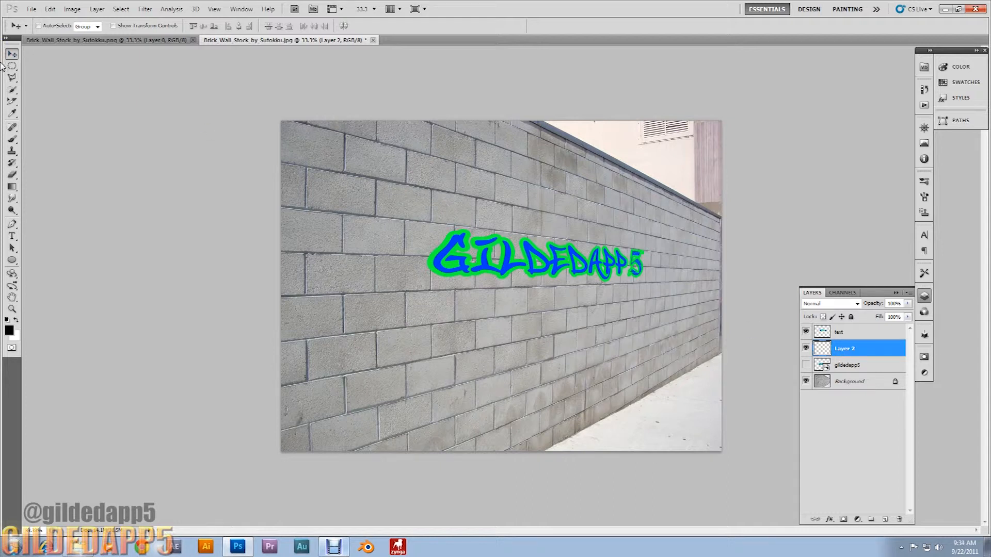
# Pick a drip brush and size, set the foreground to the outline green, and stamp drips under the left letters.
pyautogui.click(12, 142)
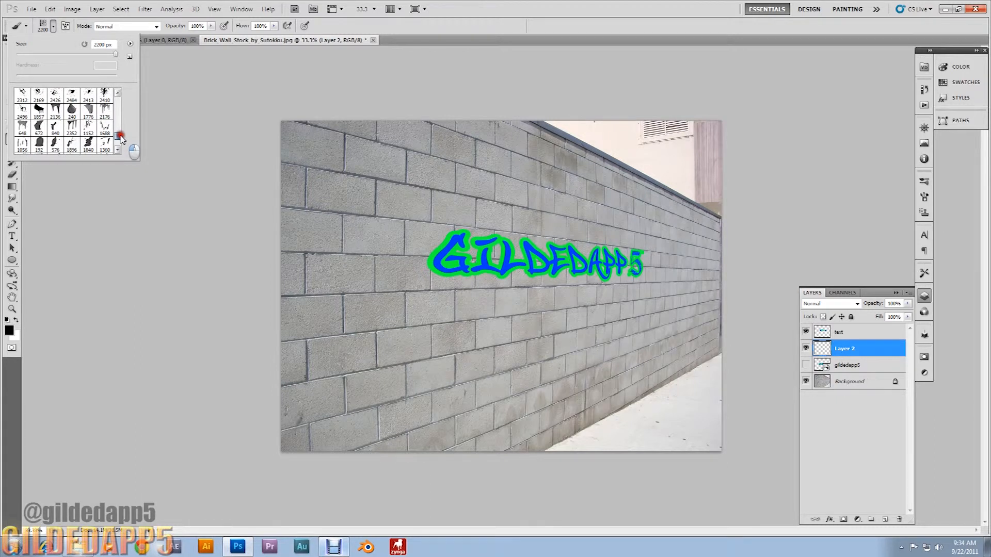
pyautogui.click(22, 125)
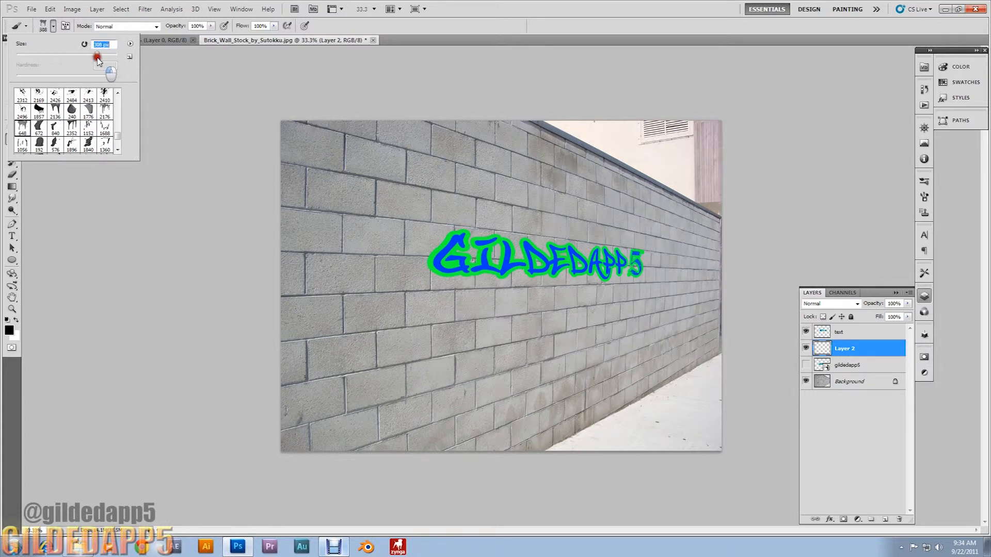
pyautogui.click(8, 330)
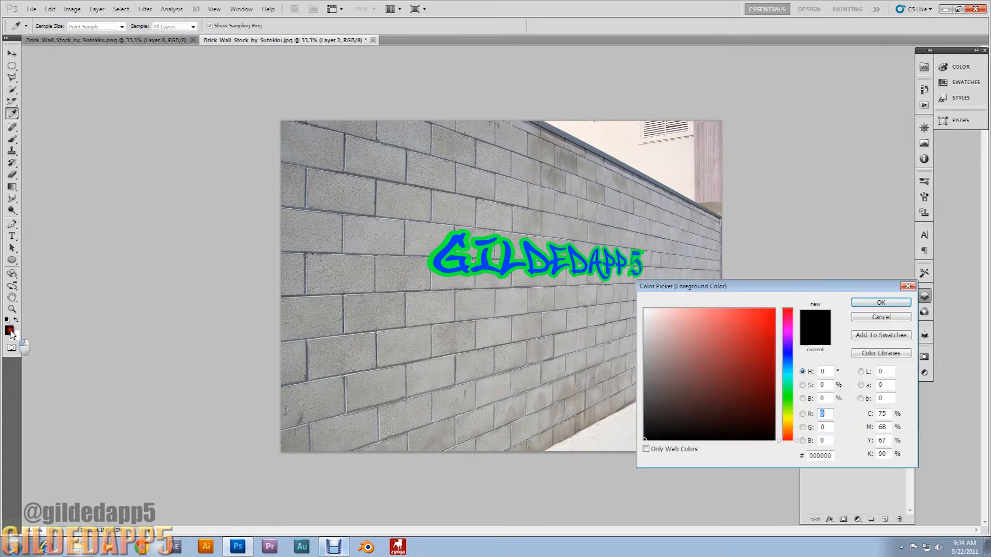
pyautogui.click(786, 338)
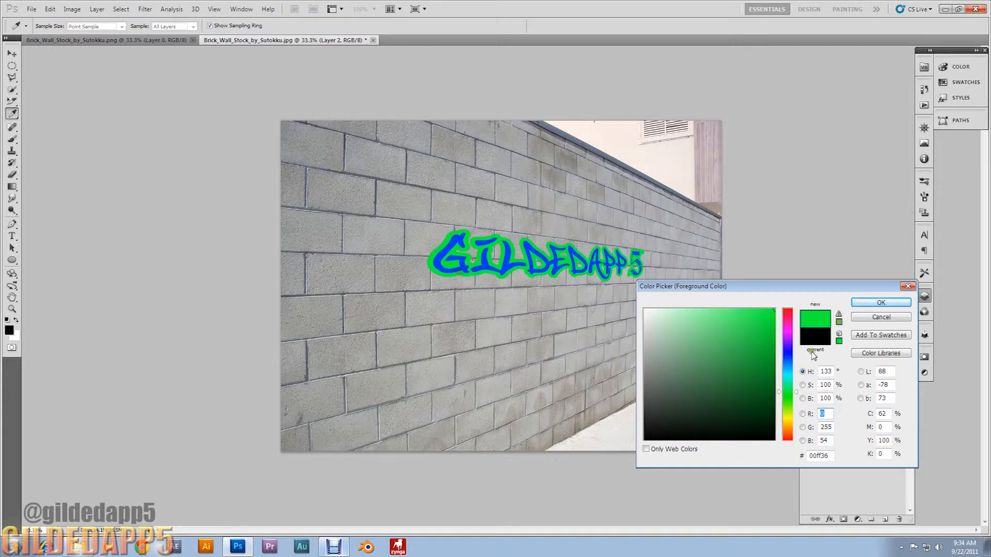
pyautogui.click(880, 302)
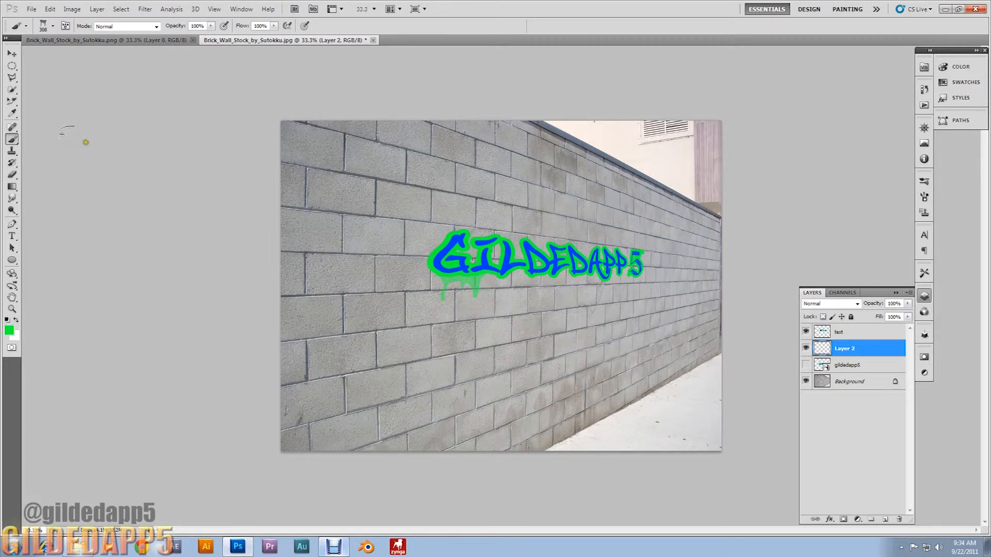
# Stamp more green drips under the right letters and above the word, then select text and Layer 2 together.
pyautogui.click(54, 26)
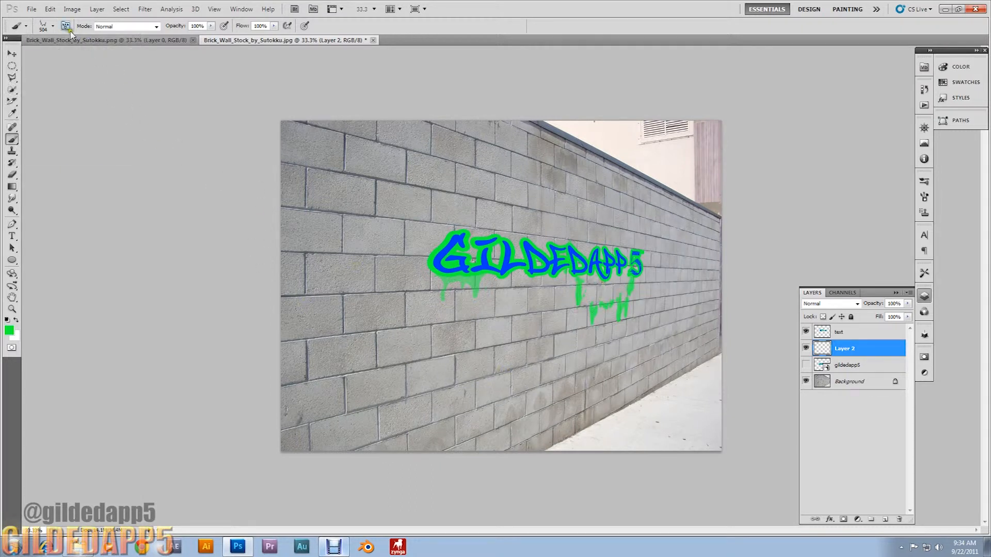
pyautogui.click(65, 26)
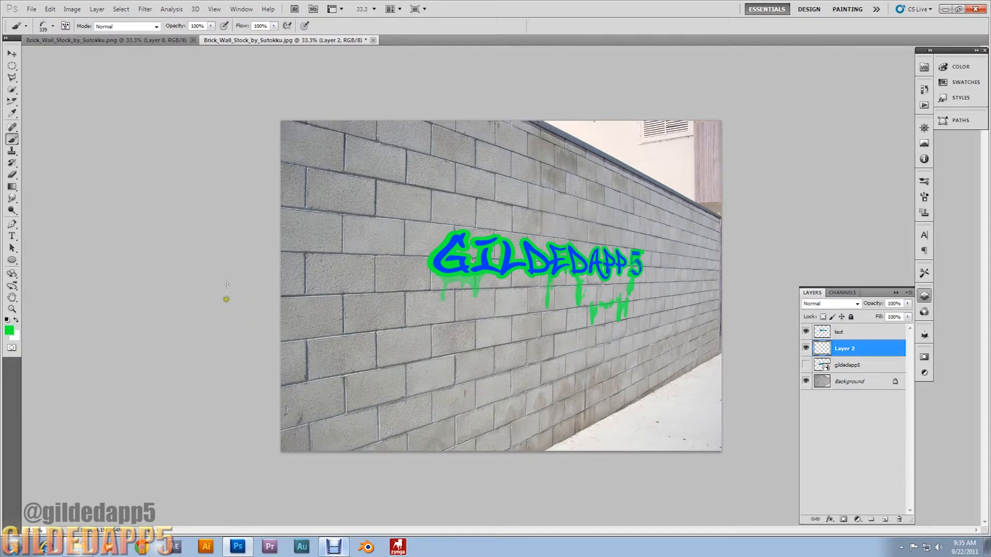
pyautogui.moveTo(55, 69)
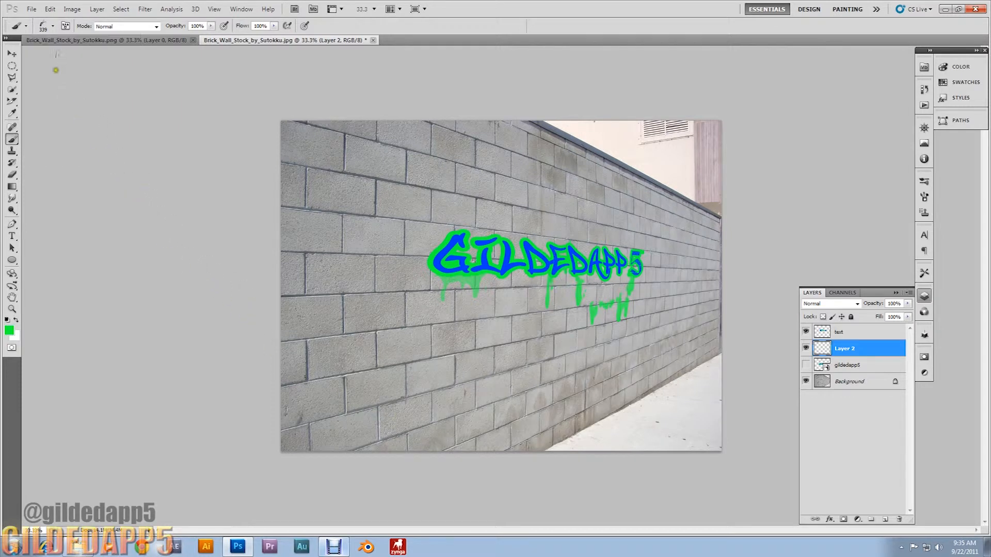
pyautogui.click(40, 26)
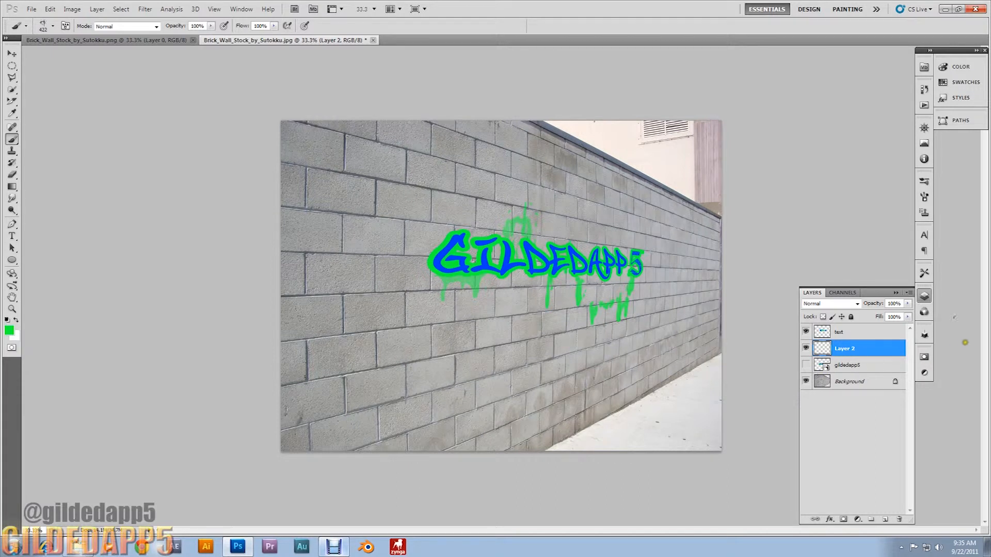
pyautogui.click(843, 331)
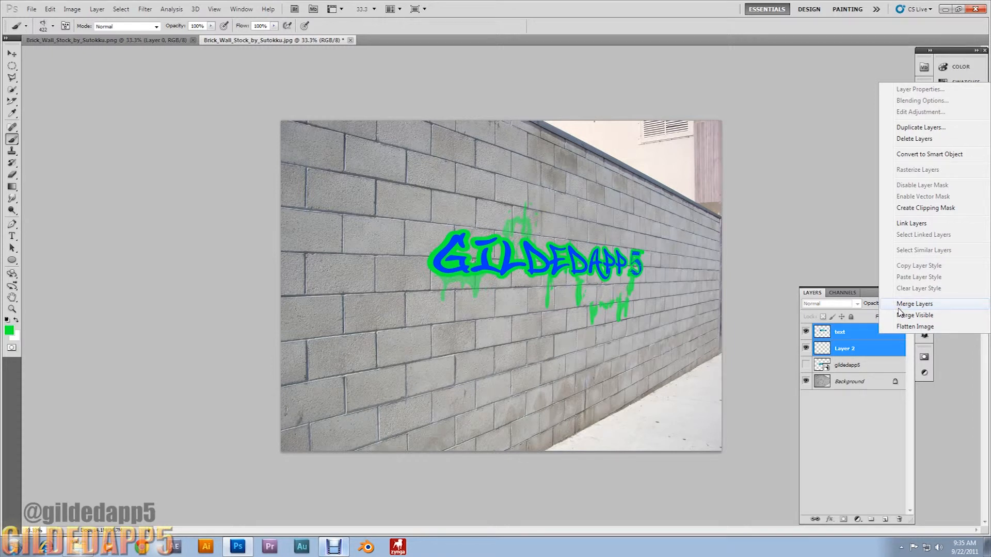
# Merge the text and drip layers, show the graffiti layer again, and add a new empty layer above.
pyautogui.click(913, 303)
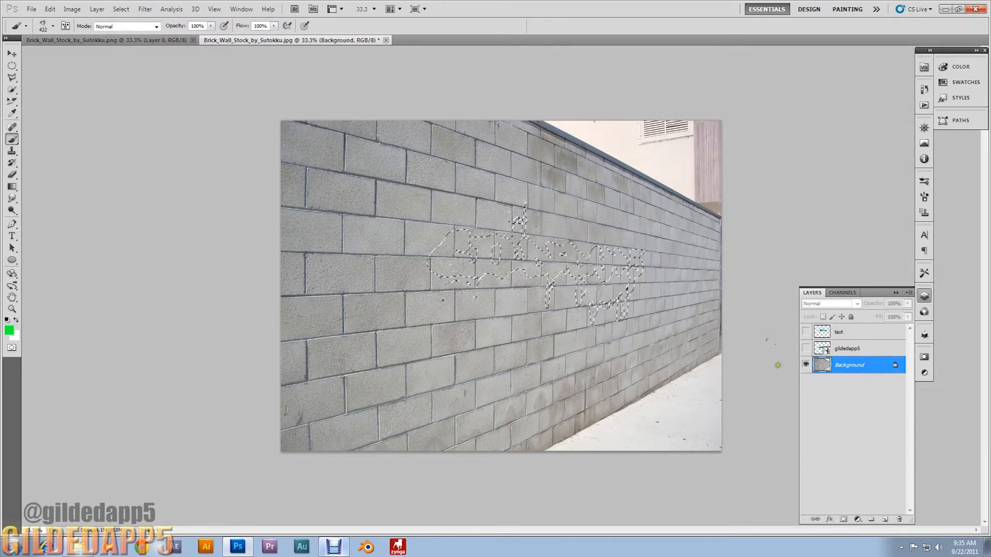
pyautogui.click(806, 334)
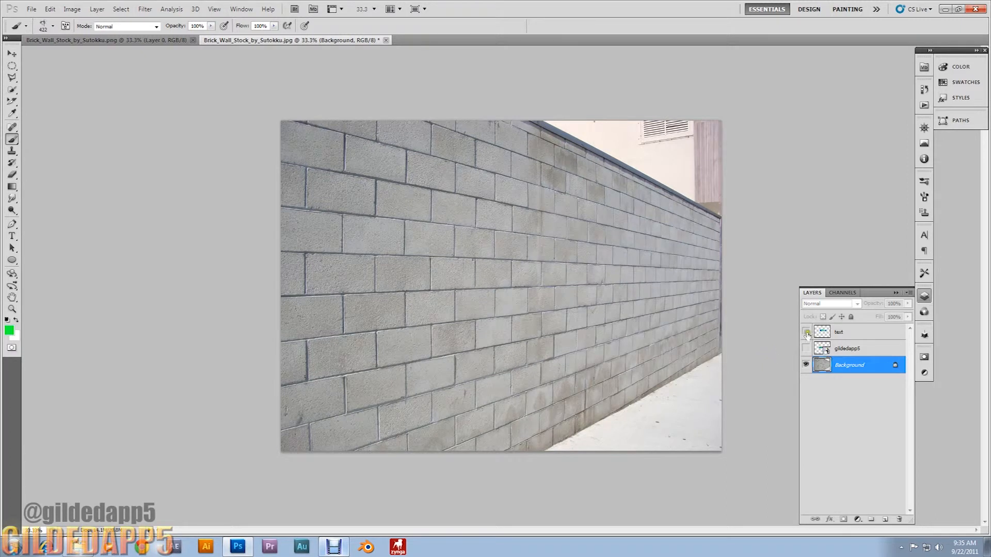
pyautogui.click(805, 348)
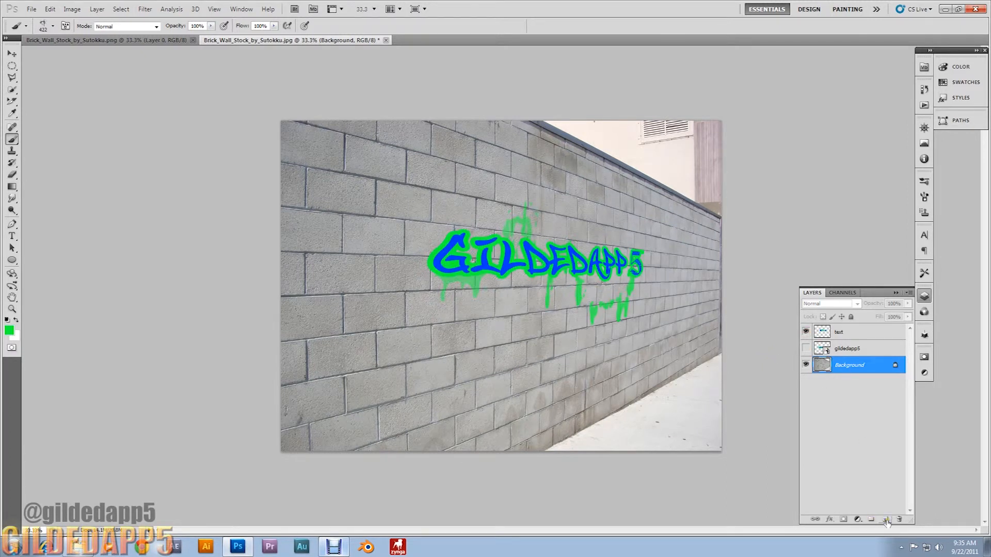
pyautogui.click(885, 519)
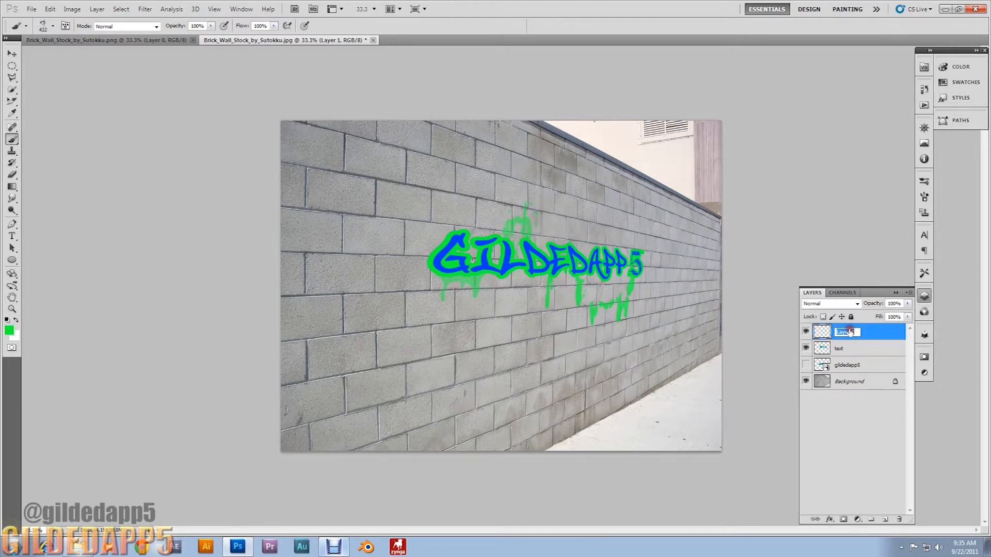
# Try Color Burn, then settle on Hard Light blending for the brick-covered lay layer.
pyautogui.write('bick')
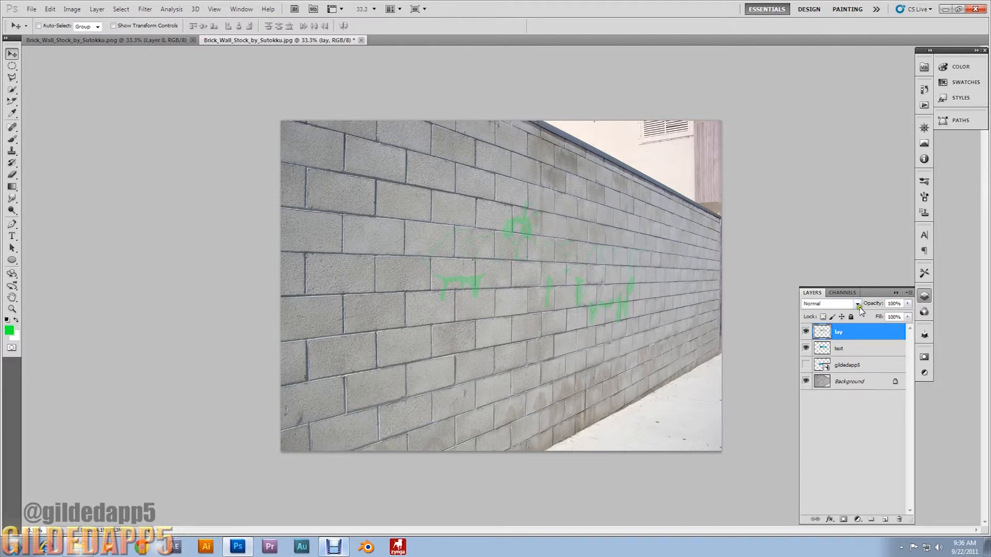
pyautogui.click(827, 303)
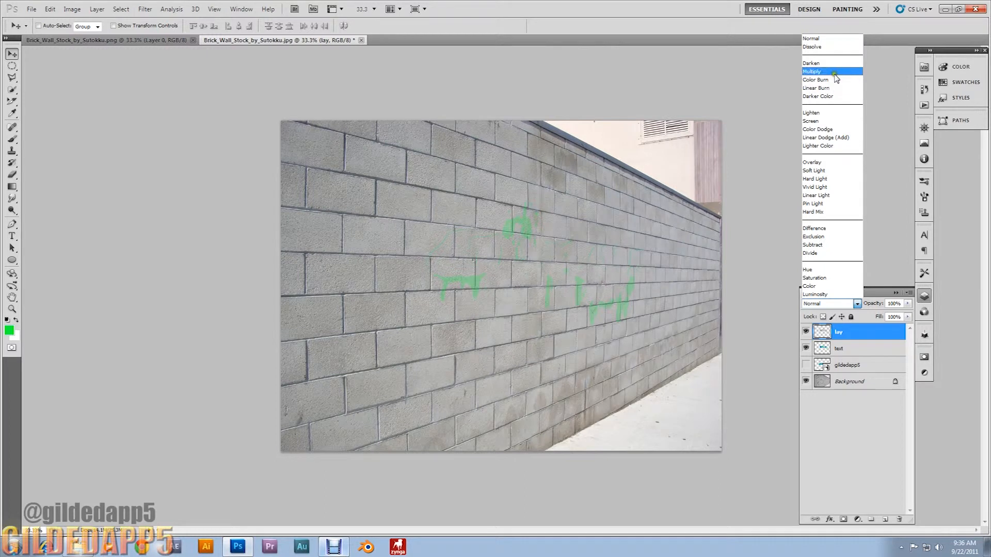
pyautogui.click(815, 80)
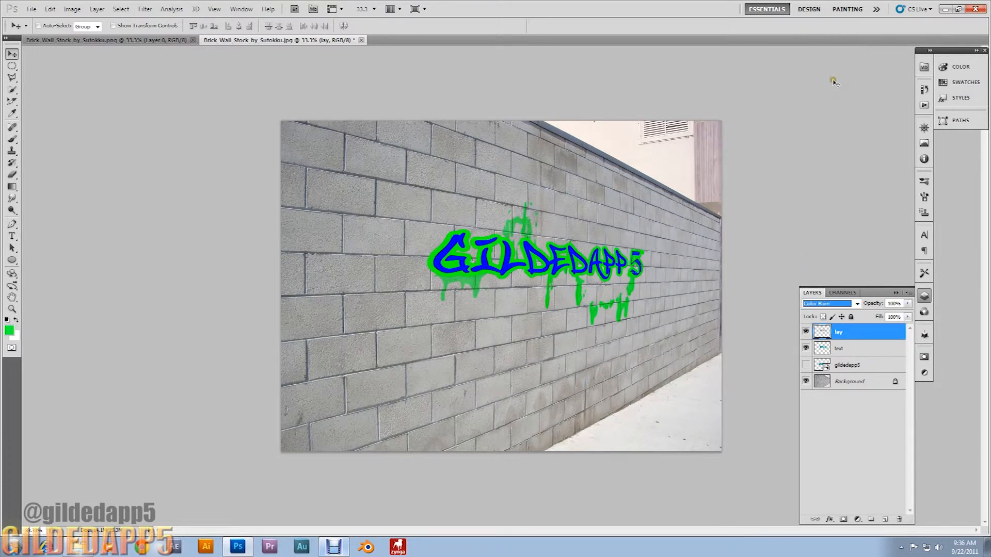
pyautogui.click(827, 303)
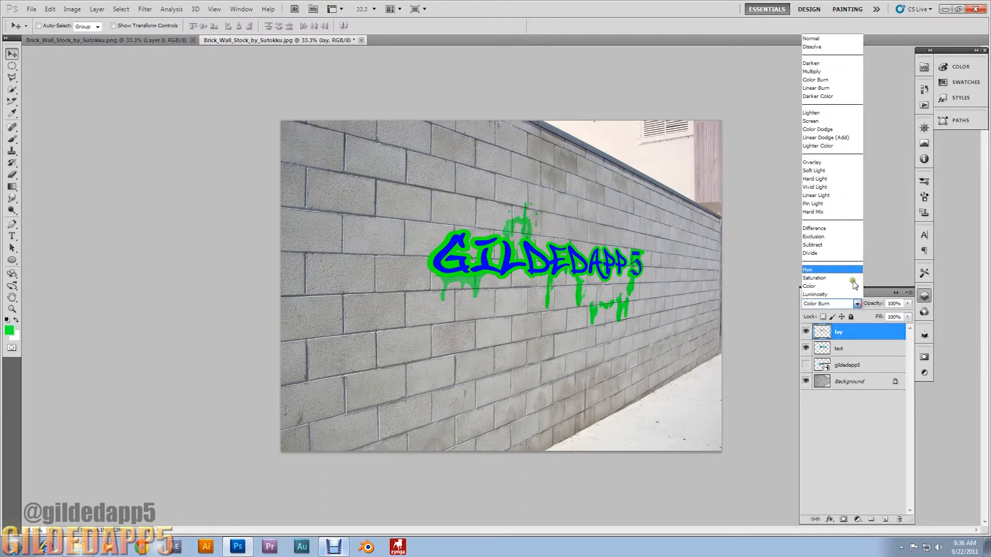
pyautogui.click(814, 179)
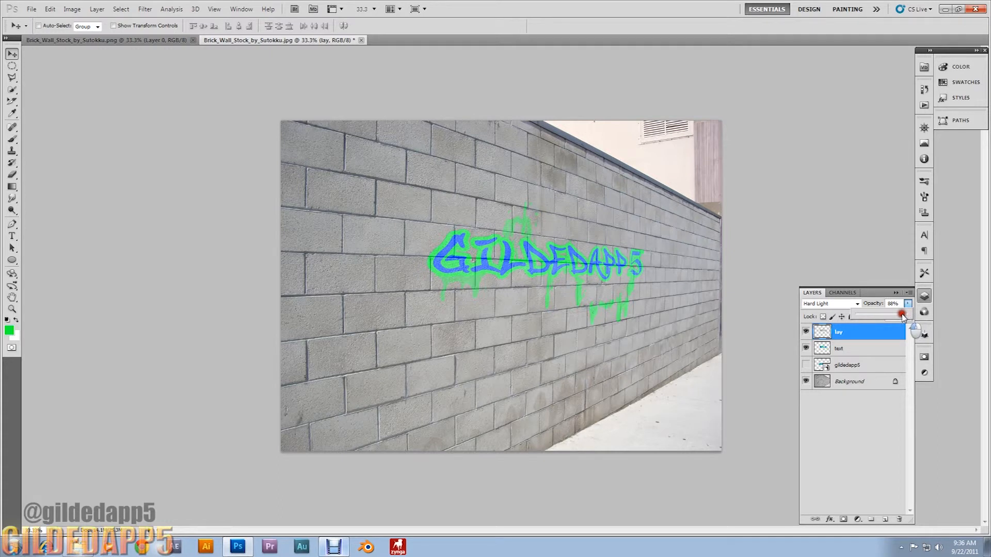
# Lower the lay layer's opacity to about 80% so the graffiti shows through.
pyautogui.click(900, 315)
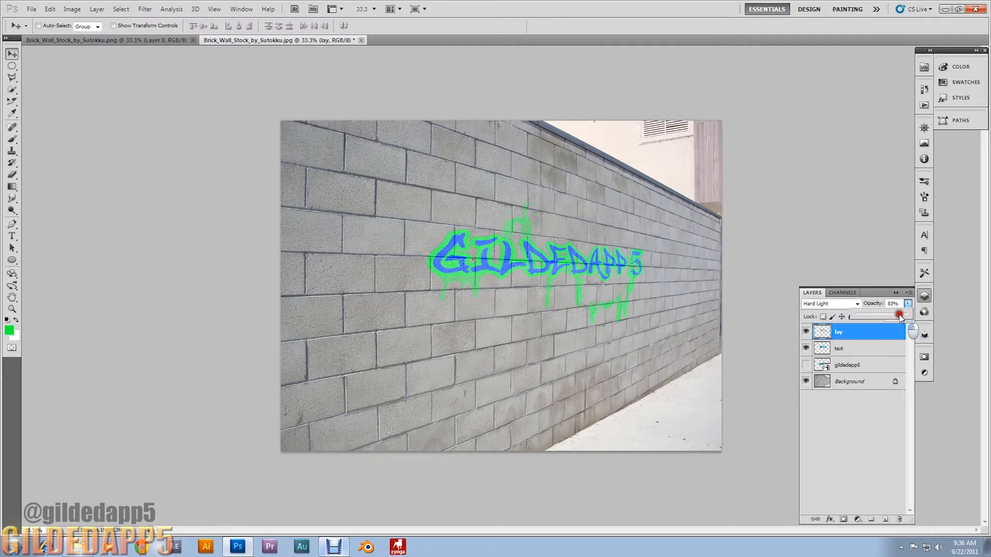
pyautogui.moveTo(904, 316); pyautogui.dragTo(896, 316)
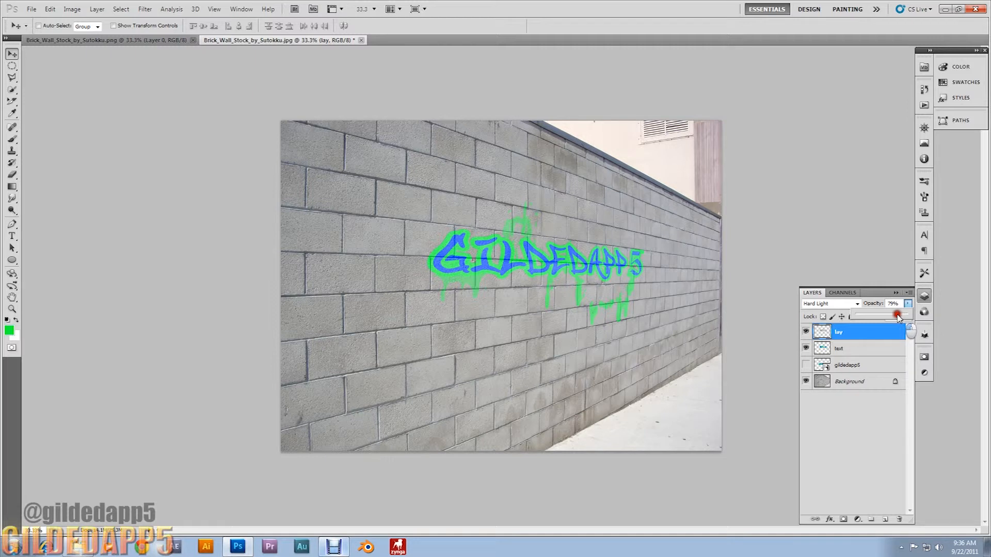
pyautogui.click(894, 303)
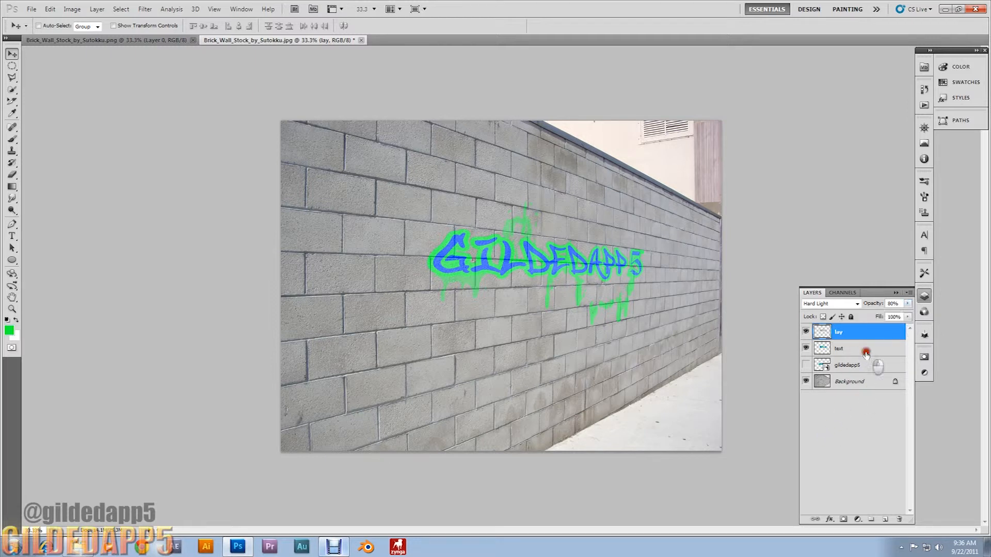
# Add a layer mask to the text layer with black as the painting colour.
pyautogui.click(838, 348)
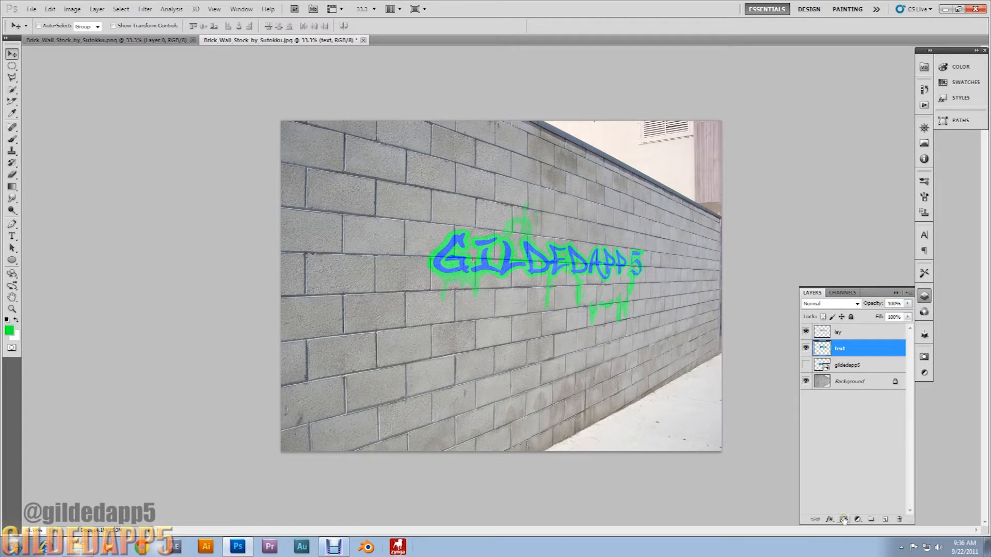
pyautogui.moveTo(843, 519)
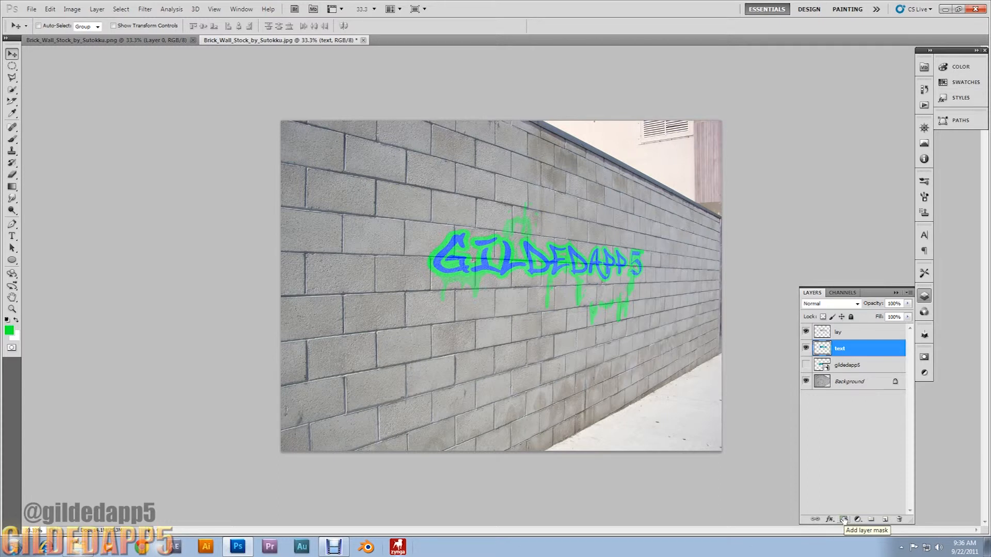
pyautogui.click(857, 519)
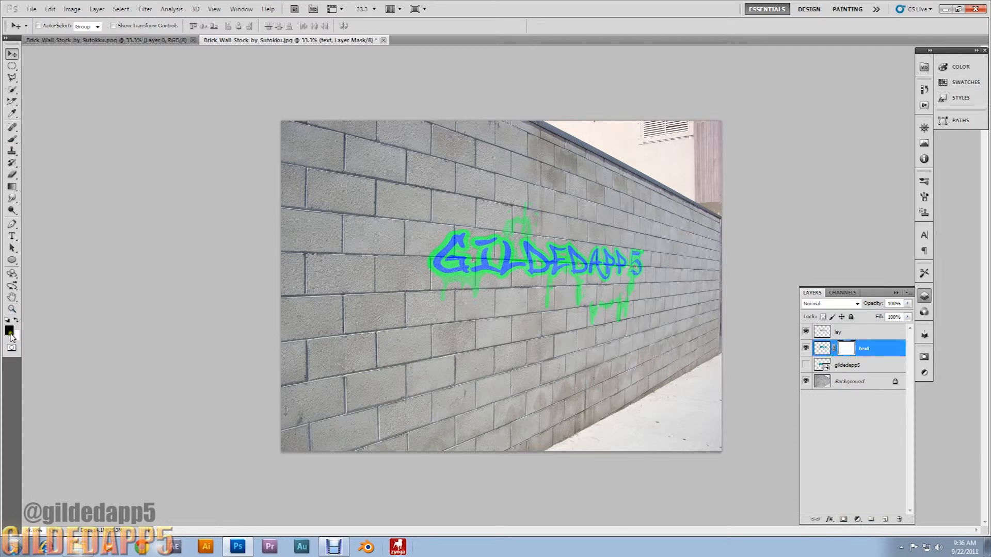
pyautogui.click(11, 140)
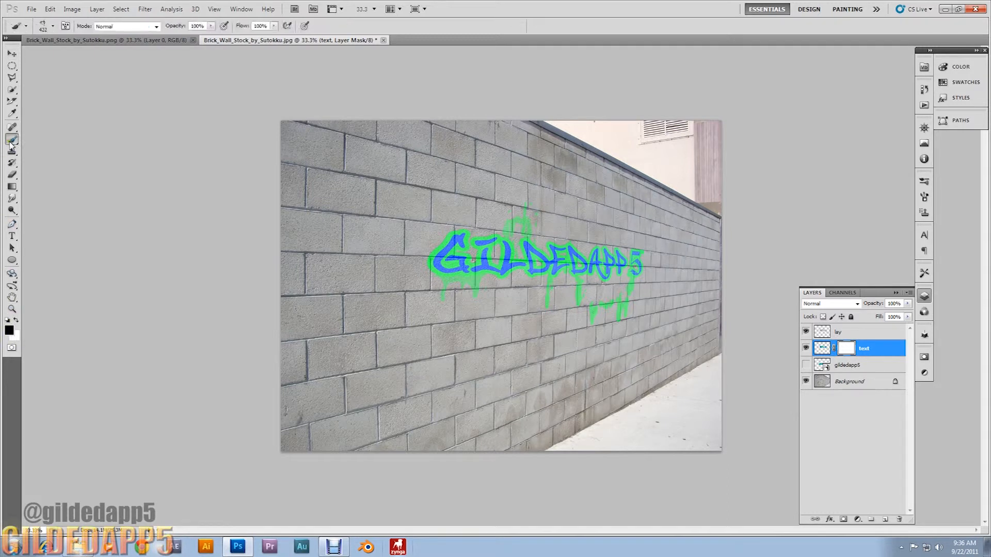
# Choose a grunge brush from the brush presets for wearing away the letters.
pyautogui.click(30, 25)
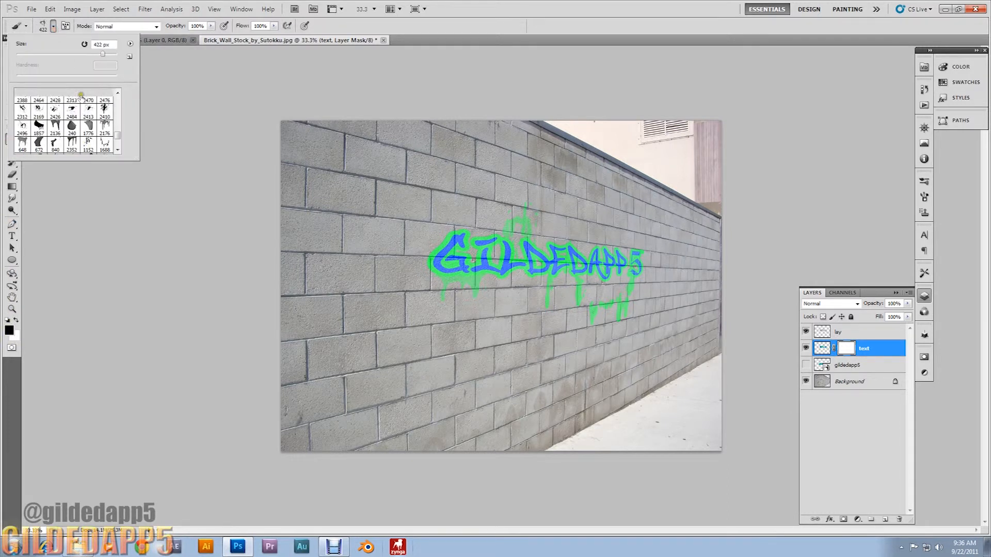
pyautogui.scroll(-3)
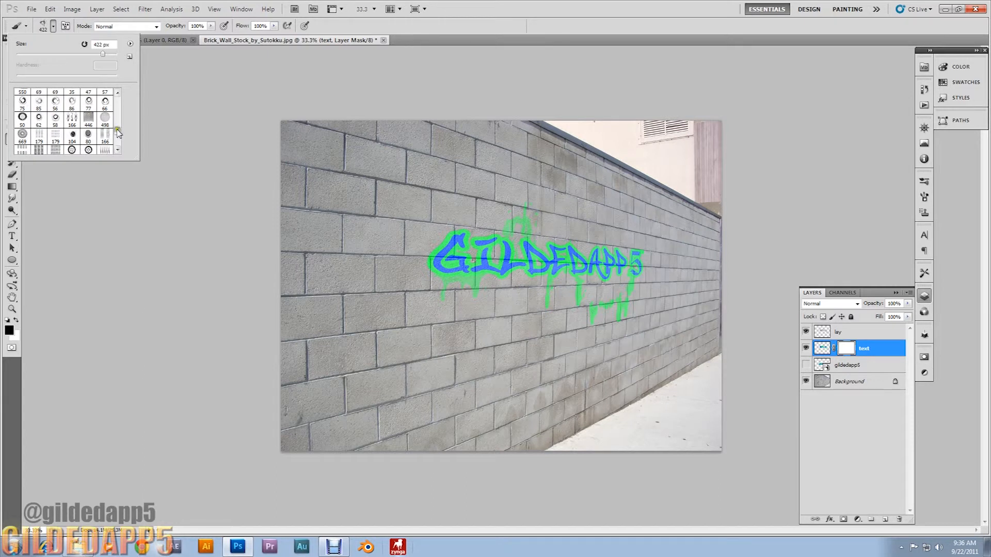
pyautogui.scroll(-3)
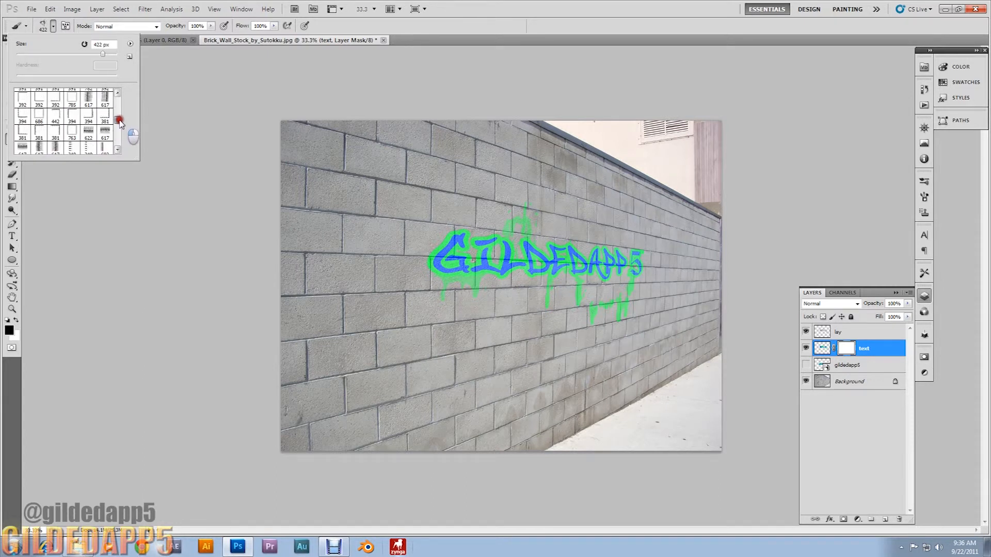
pyautogui.scroll(-3)
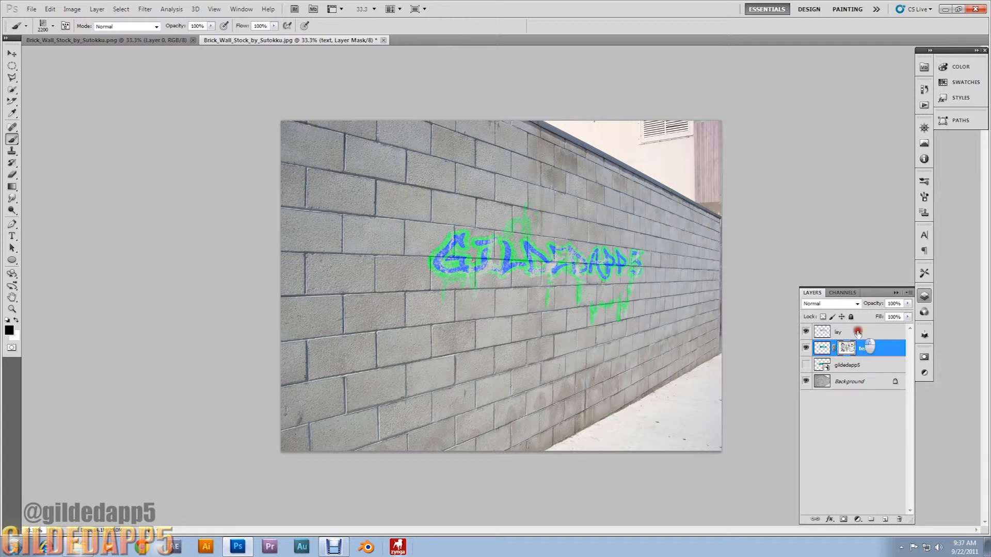
# Create a new top layer and set a gradient stop to gray 9b9b9b for a white-to-gray fill.
pyautogui.click(884, 519)
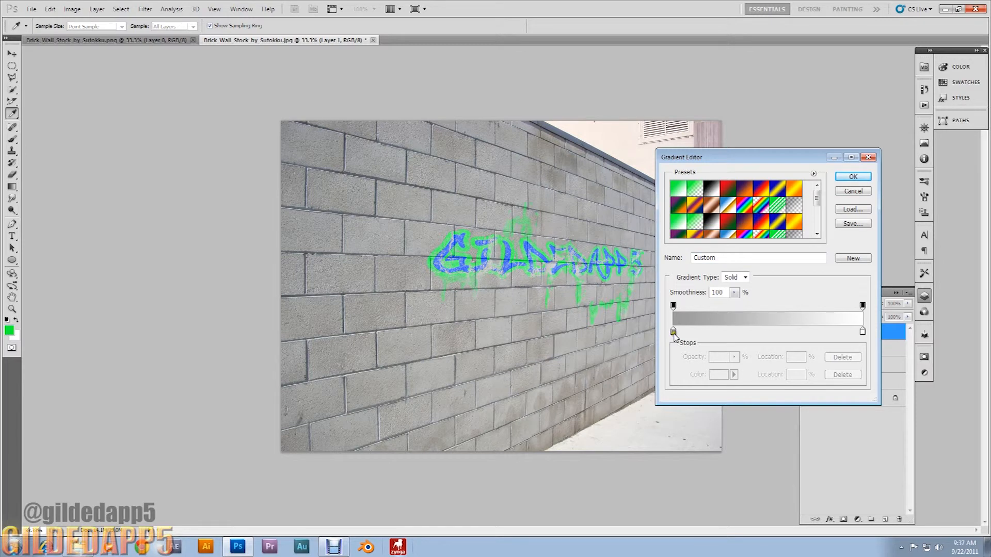
pyautogui.click(673, 331)
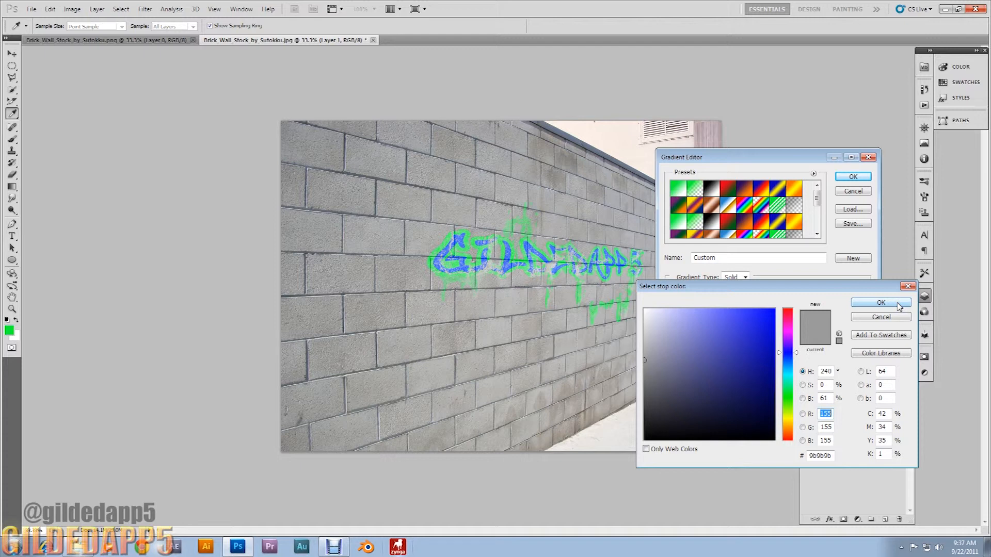
pyautogui.click(879, 302)
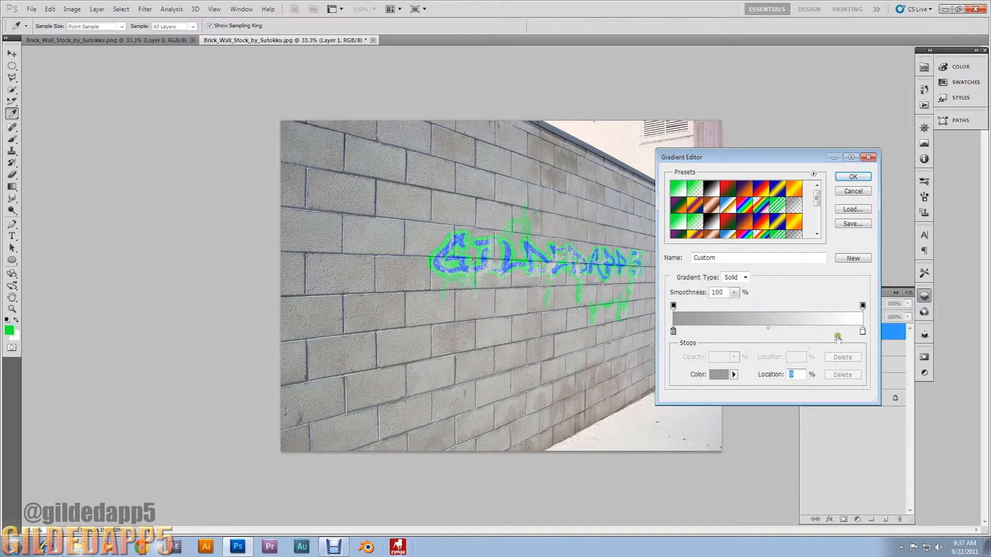
pyautogui.click(851, 176)
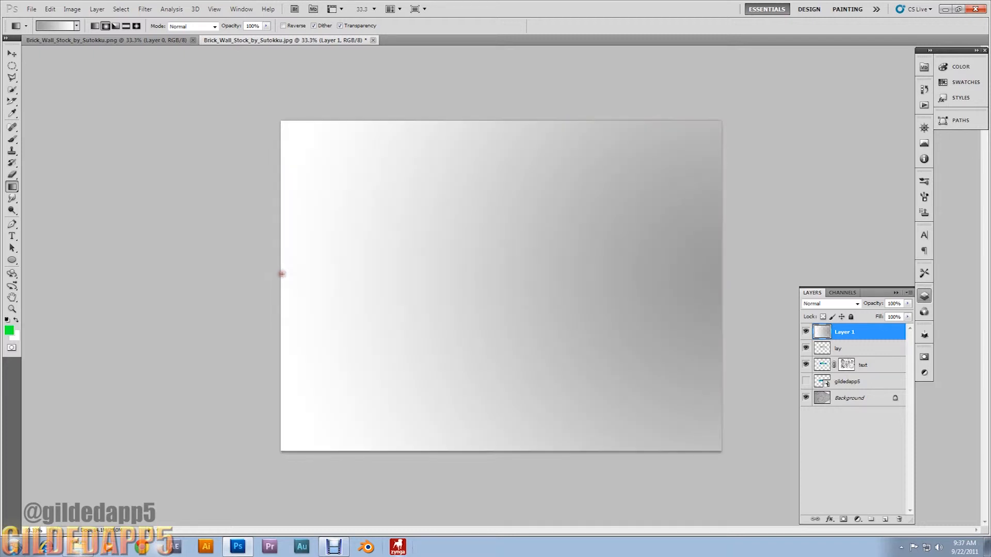
# Set the gradient layer to Color Burn at roughly 86% opacity.
pyautogui.click(829, 303)
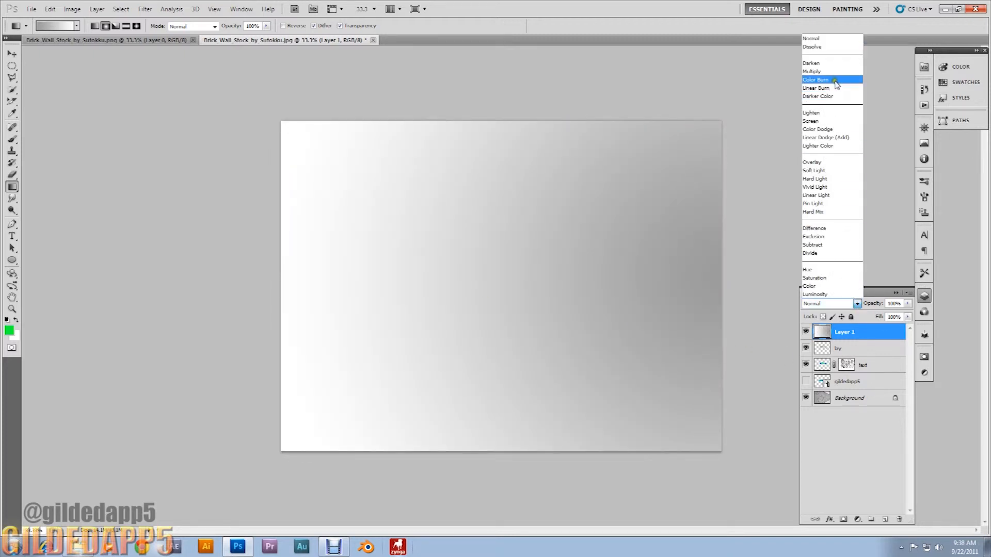
pyautogui.click(815, 80)
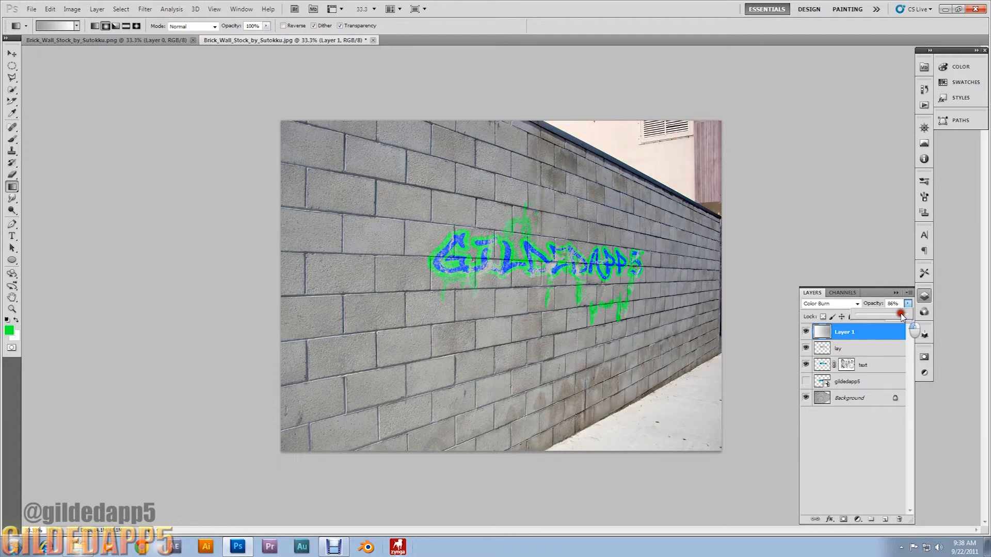
pyautogui.moveTo(900, 314); pyautogui.dragTo(896, 314)
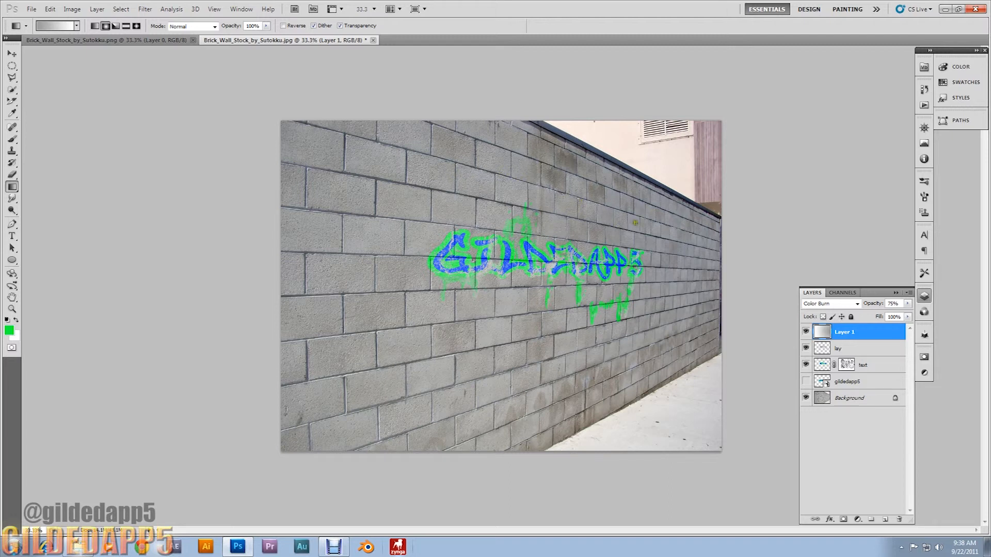
pyautogui.moveTo(649, 235)
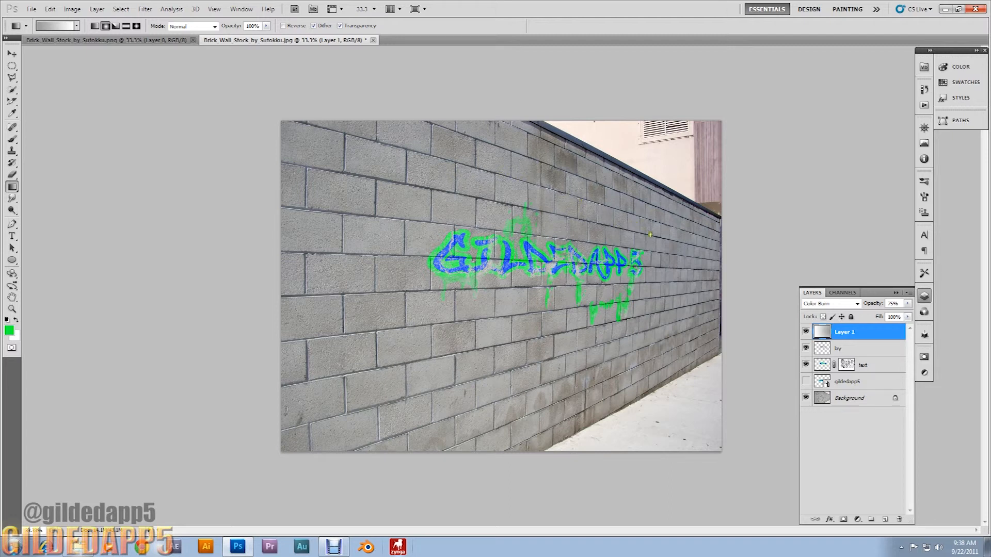